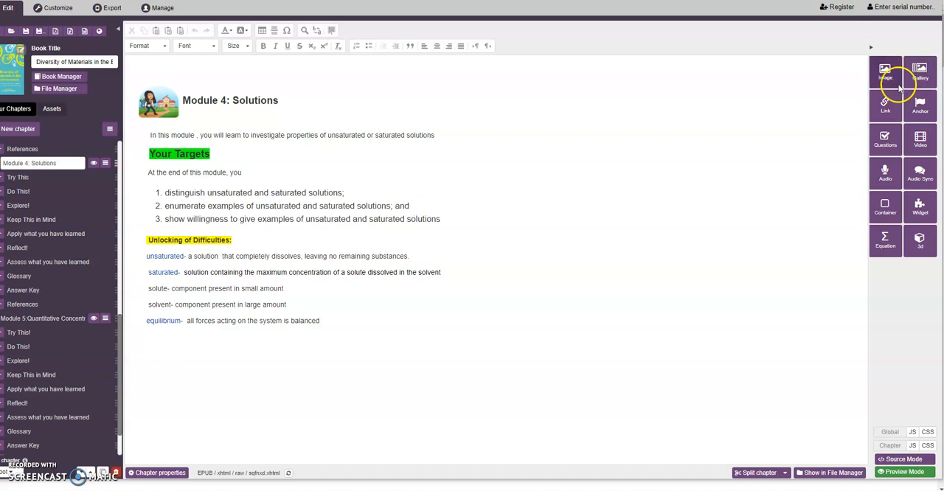
pyautogui.moveTo(887, 85)
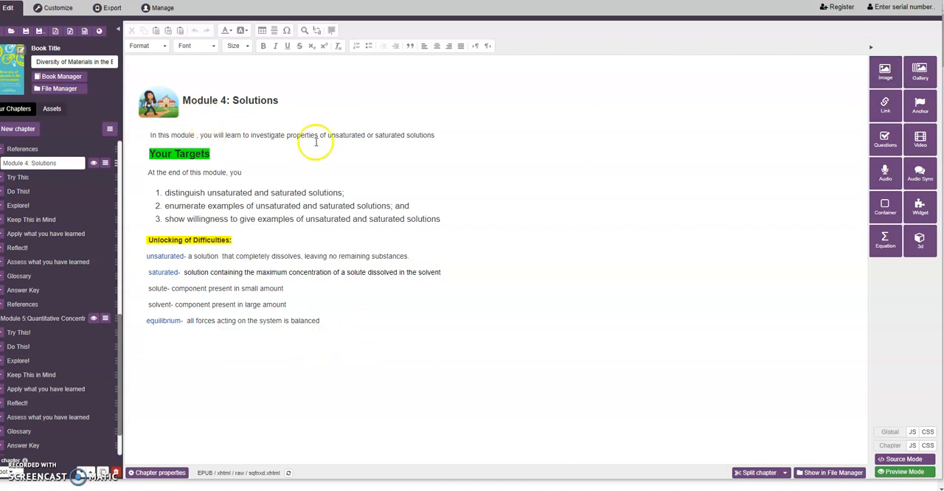
# Leave the chapter editor and switch to the ebook's Customize preview with its table of contents.
pyautogui.click(157, 102)
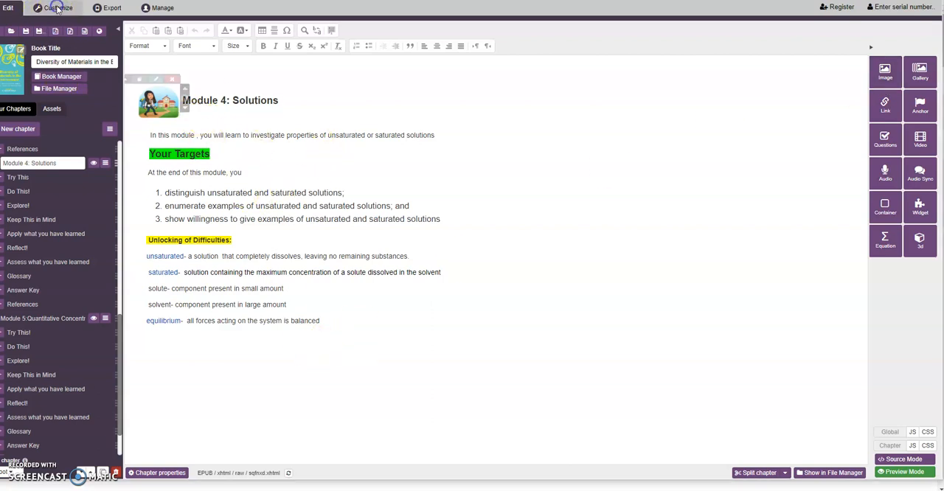
pyautogui.click(53, 9)
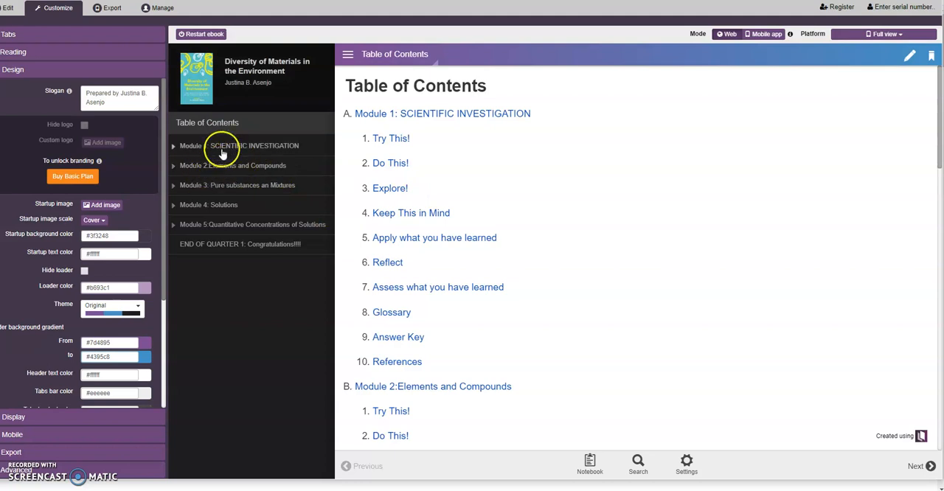
# Open Module 4: Solutions from the Table of Contents and read its targets and key terms.
pyautogui.click(236, 186)
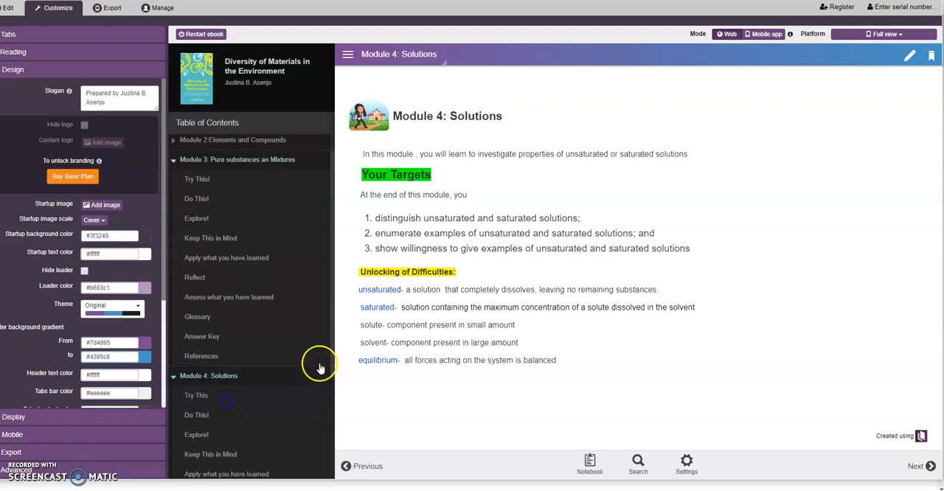
pyautogui.scroll(-3)
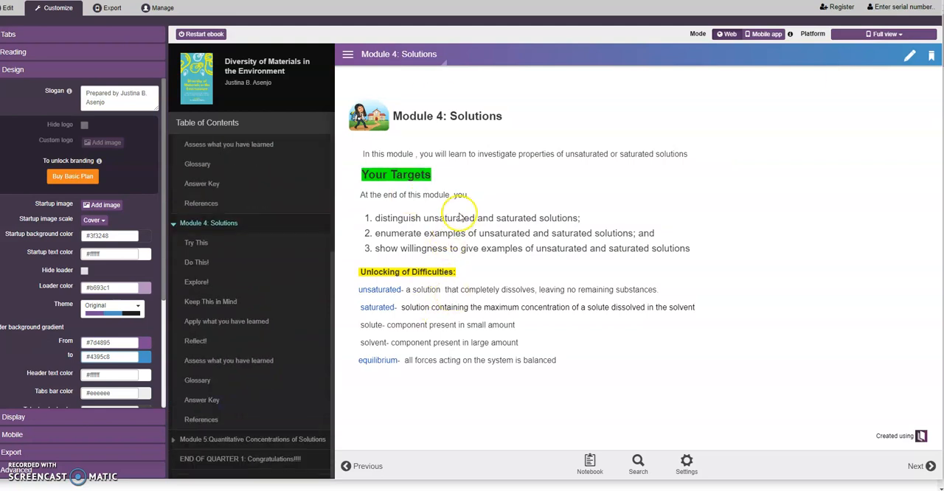
pyautogui.moveTo(480, 193)
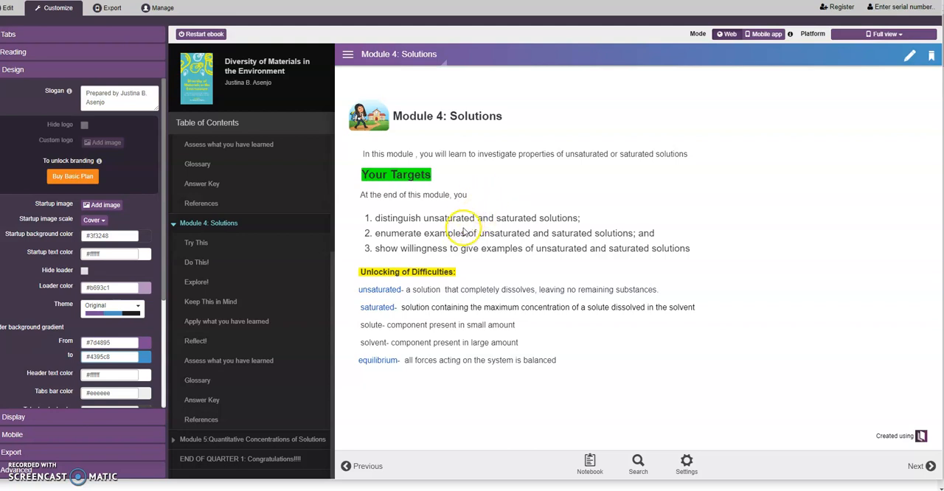
pyautogui.moveTo(467, 230)
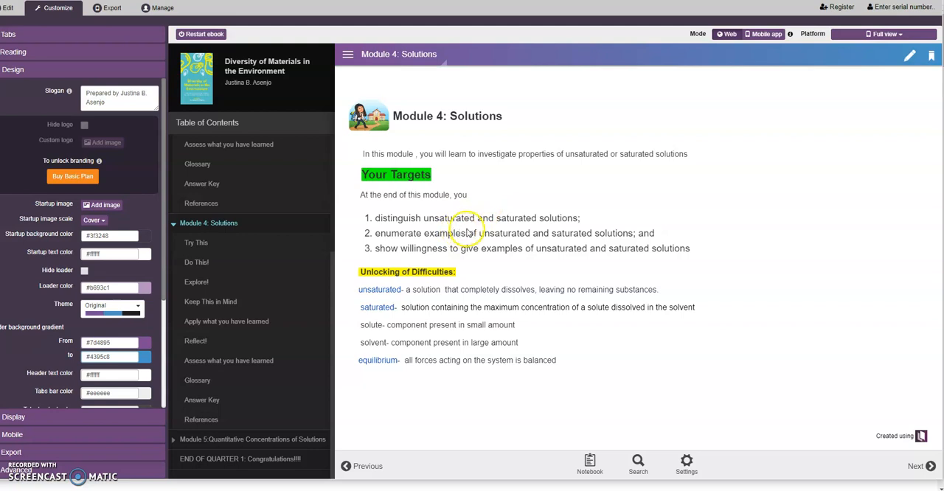
pyautogui.moveTo(608, 250)
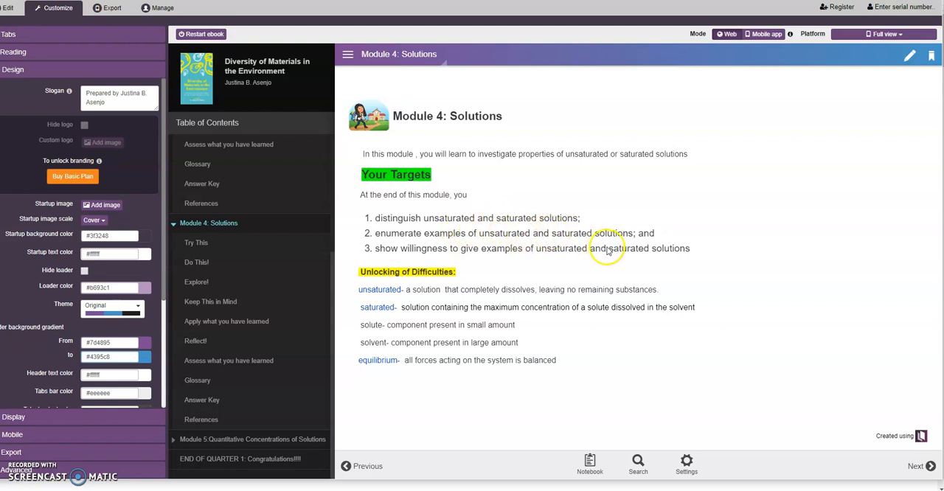
pyautogui.moveTo(499, 239)
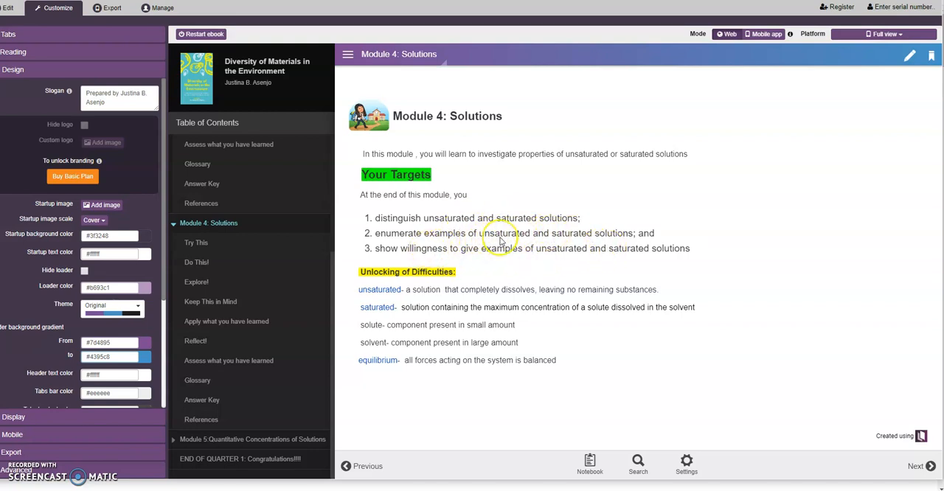
pyautogui.moveTo(597, 244)
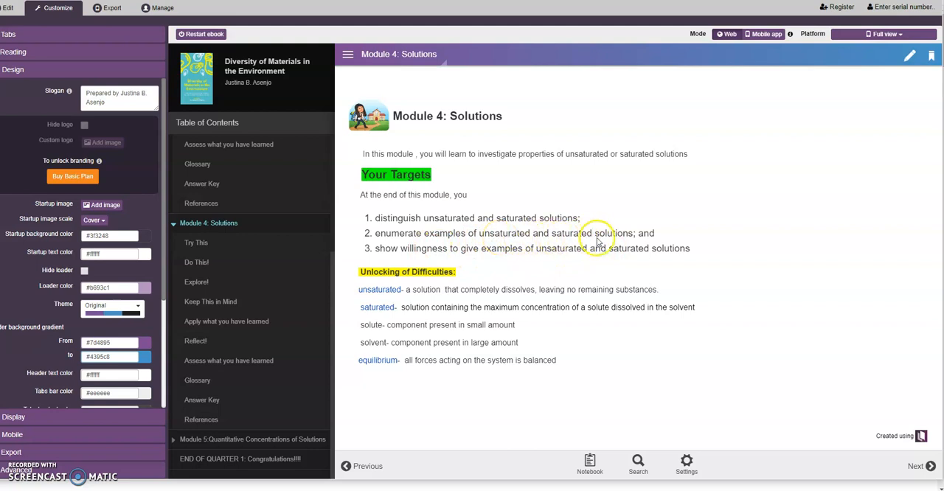
pyautogui.moveTo(499, 264)
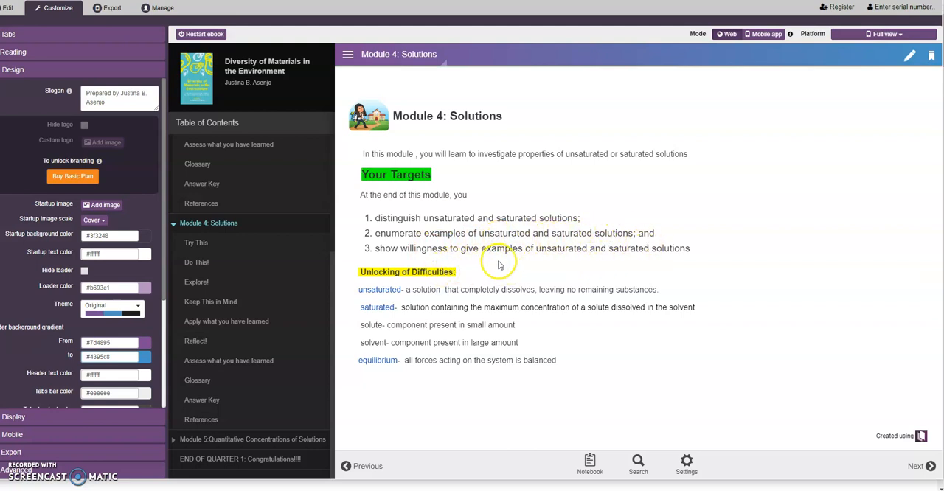
pyautogui.moveTo(666, 265)
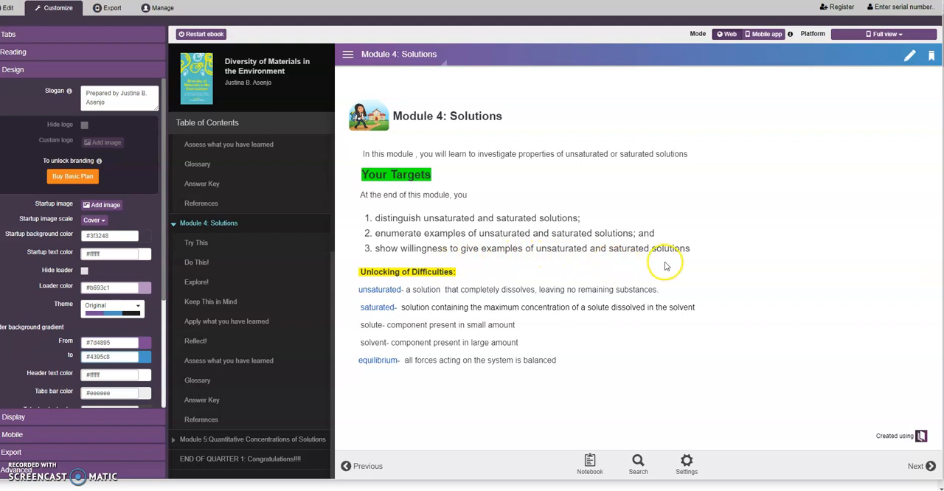
pyautogui.moveTo(564, 306)
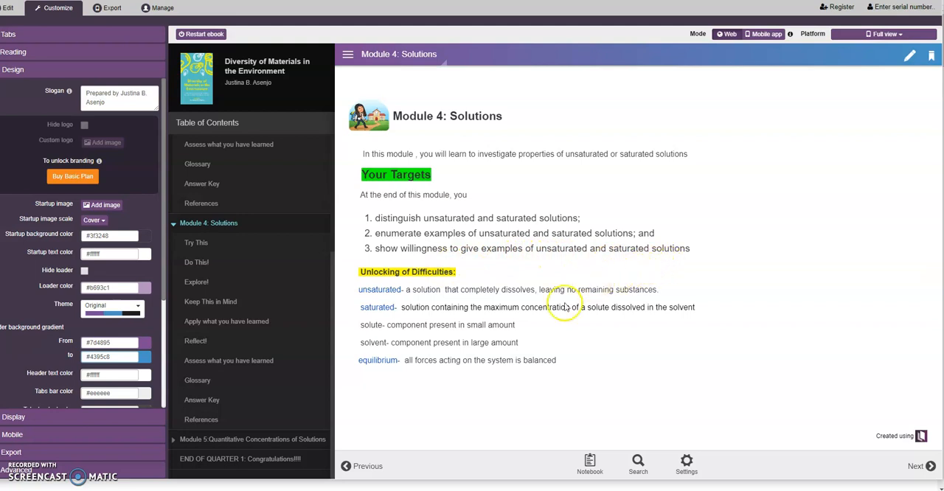
pyautogui.moveTo(447, 300)
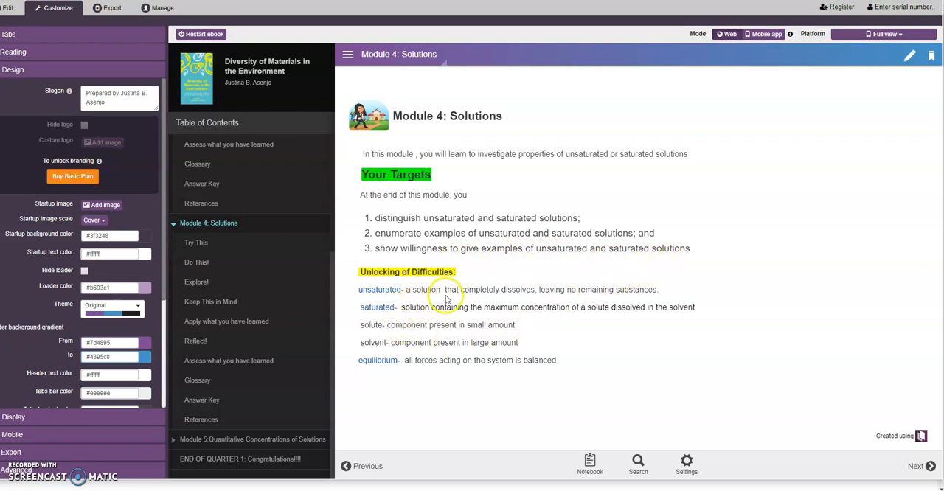
pyautogui.moveTo(483, 300)
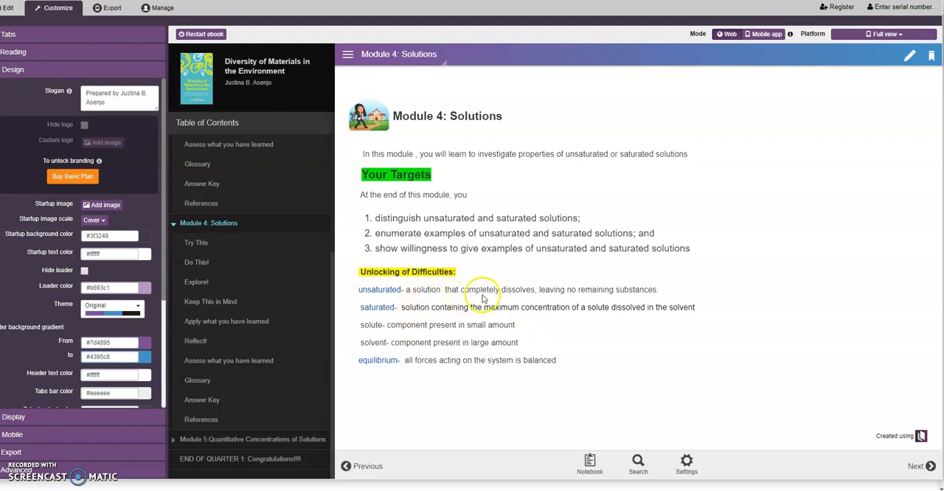
pyautogui.moveTo(669, 295)
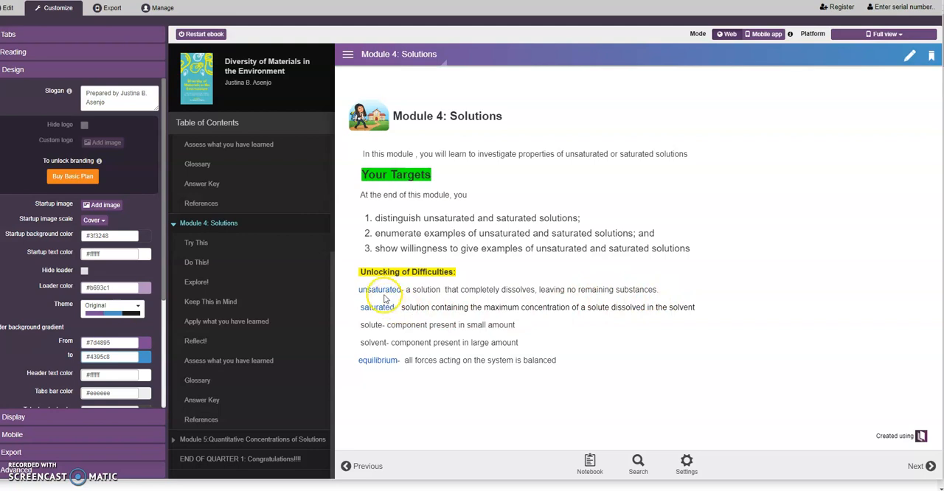
pyautogui.click(378, 289)
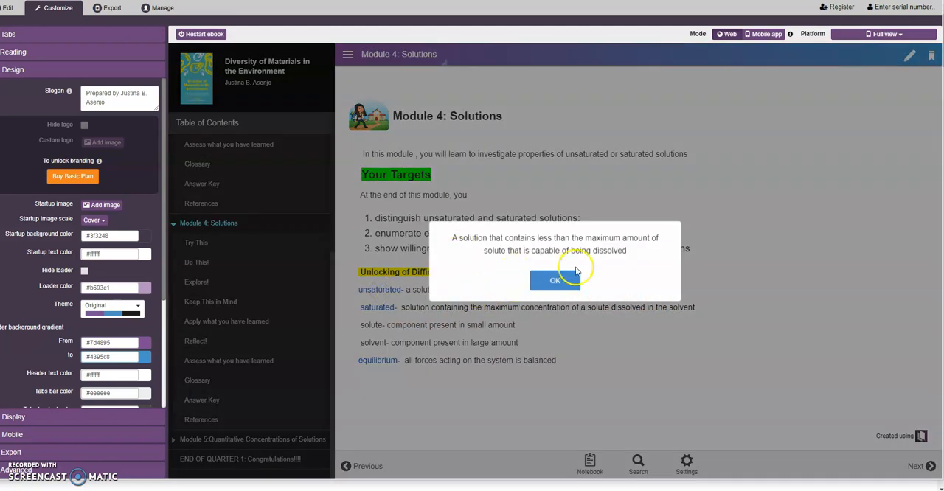
pyautogui.moveTo(525, 256)
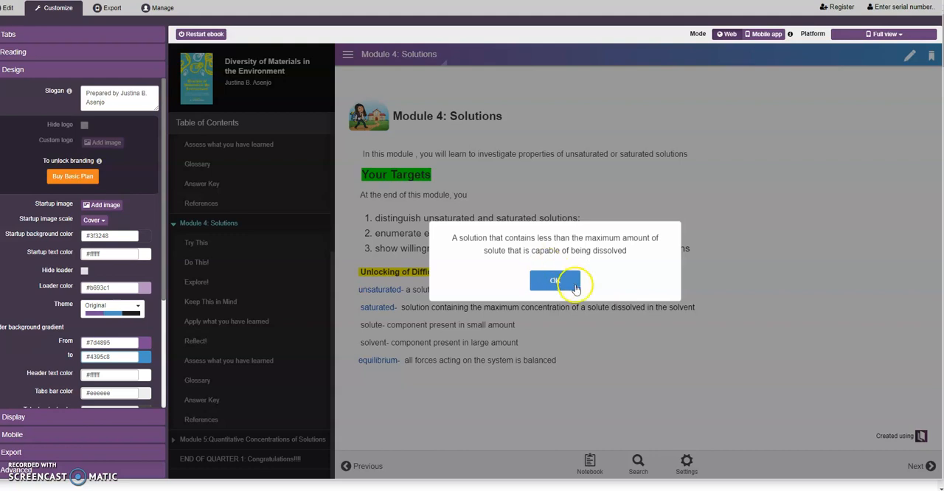
pyautogui.click(554, 281)
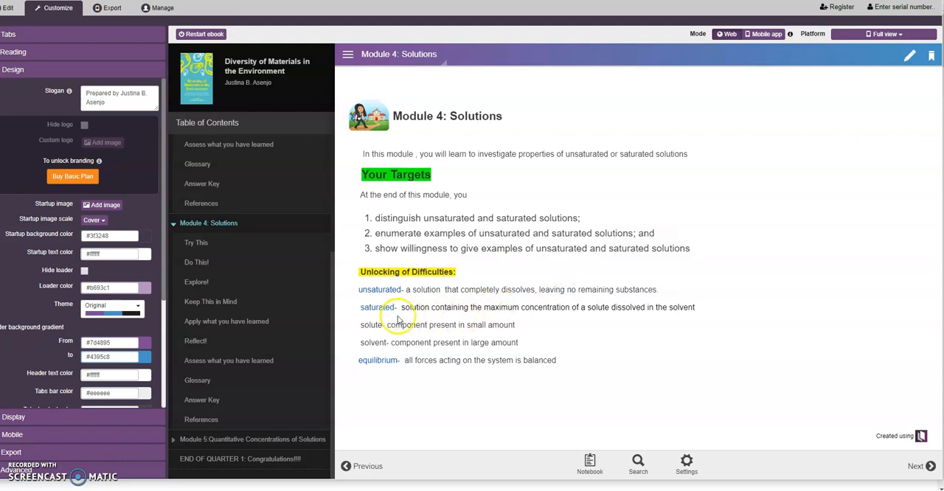
pyautogui.click(371, 308)
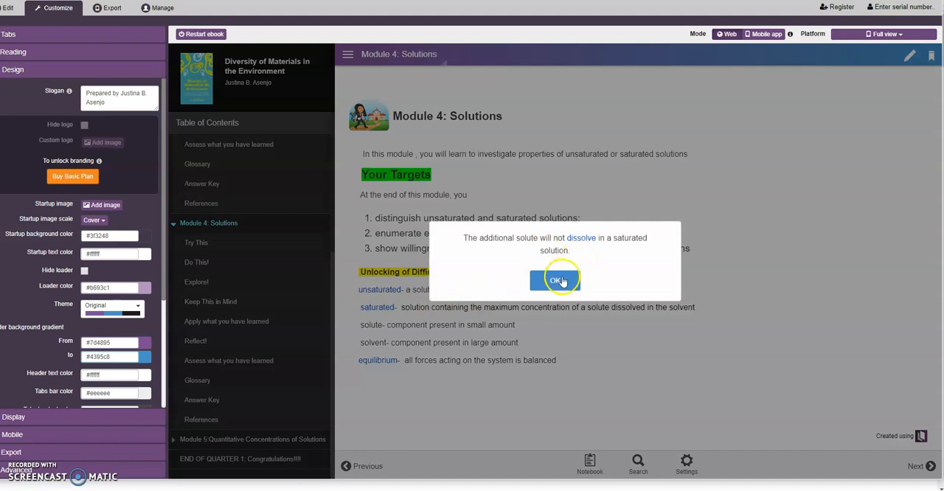
pyautogui.click(555, 278)
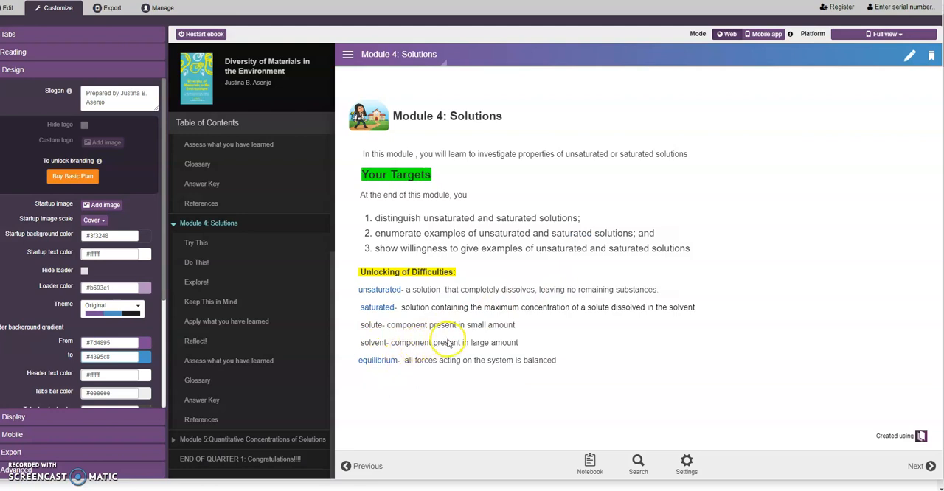
pyautogui.moveTo(511, 345)
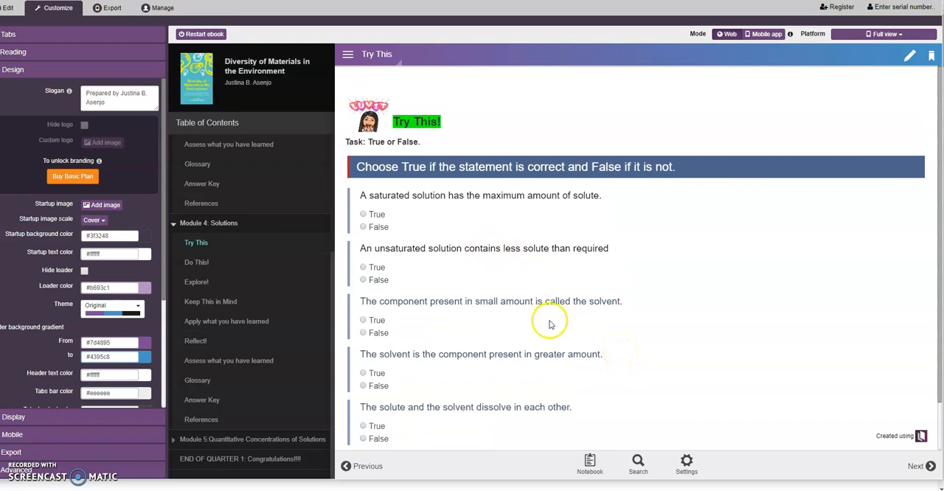
# Answer the remaining Try This statements as True.
pyautogui.scroll(-3)
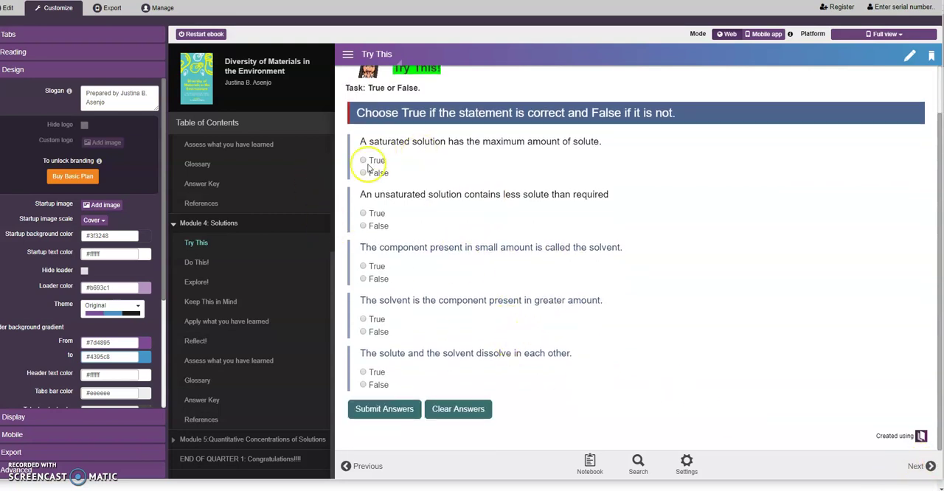
pyautogui.click(363, 159)
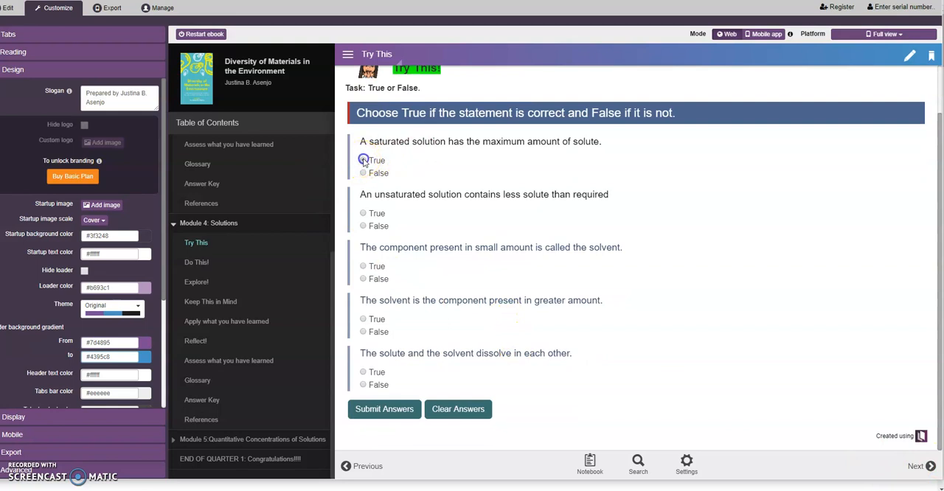
pyautogui.click(362, 159)
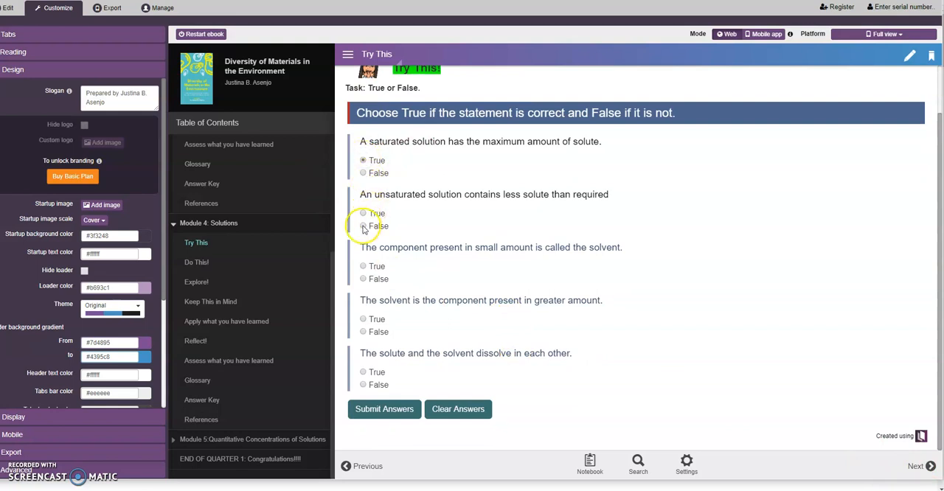
pyautogui.click(362, 212)
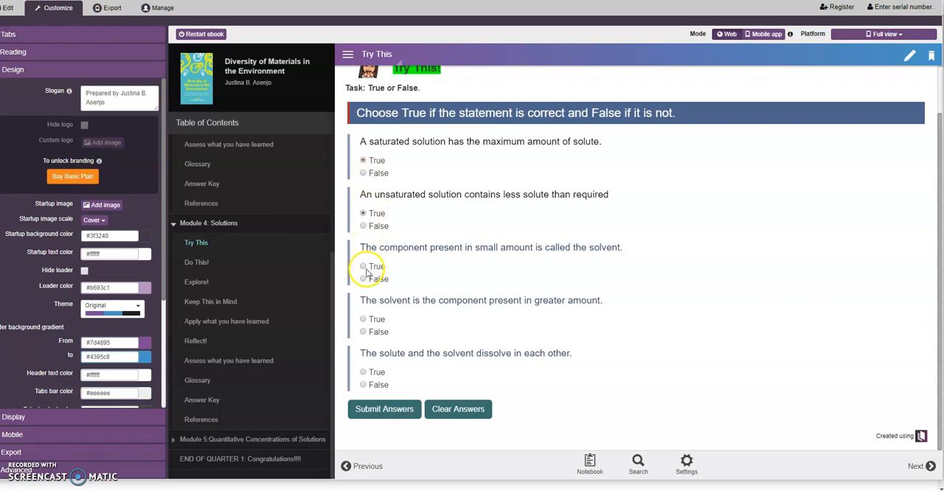
pyautogui.click(363, 277)
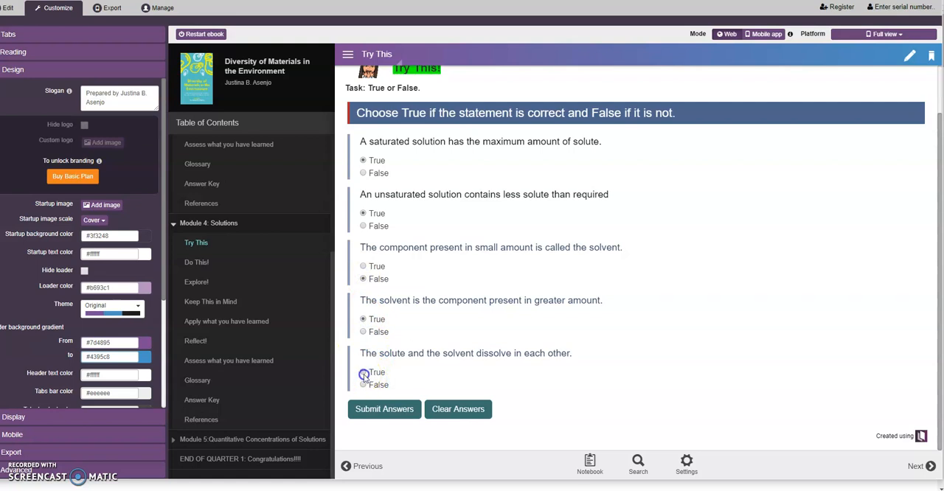
# Submit the true-or-false answers for a 5/5 score and dismiss the score report.
pyautogui.click(384, 409)
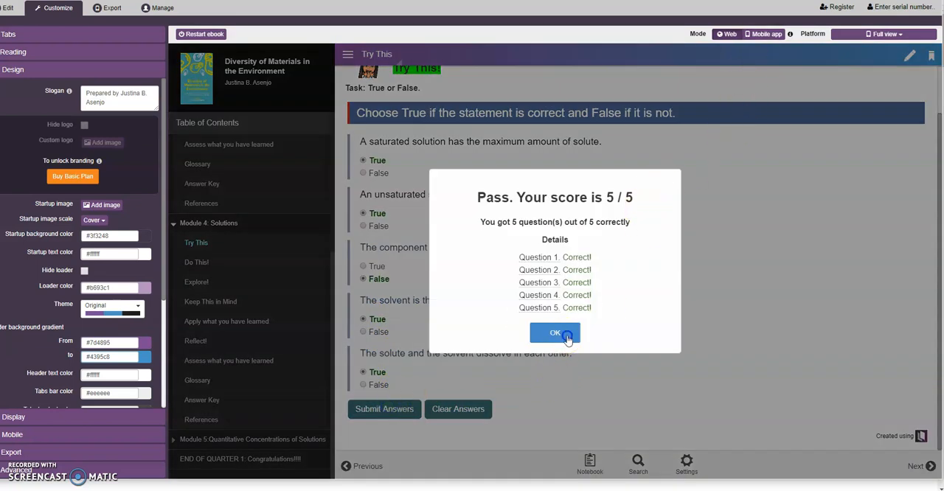
pyautogui.click(555, 333)
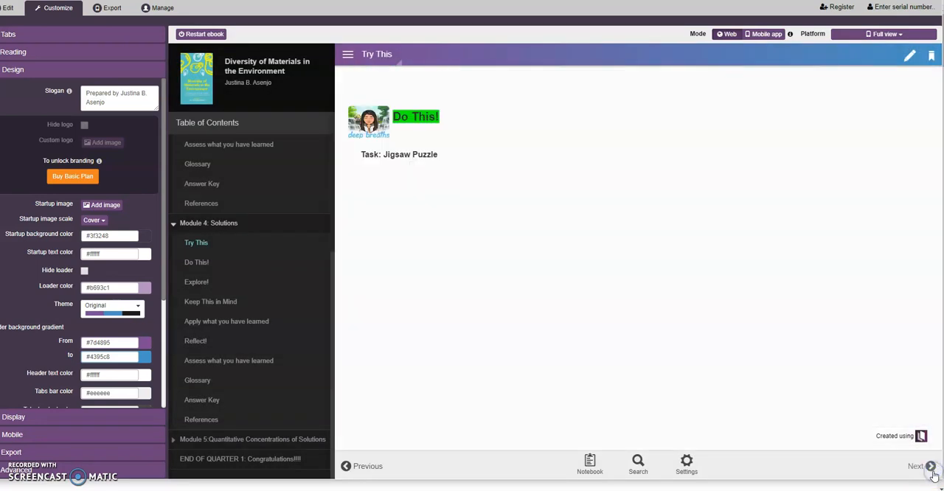
# Go to the Do This! page and launch the jigsaw puzzle widget from its image.
pyautogui.click(196, 262)
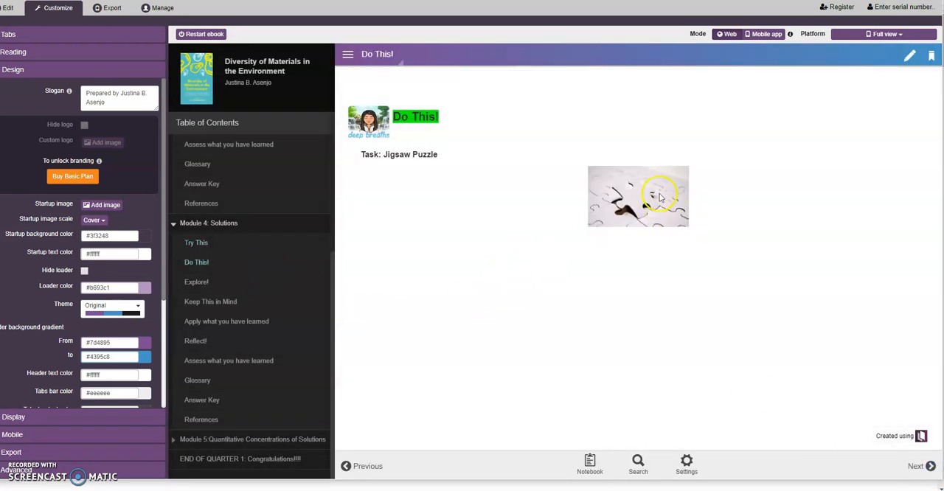
pyautogui.click(637, 194)
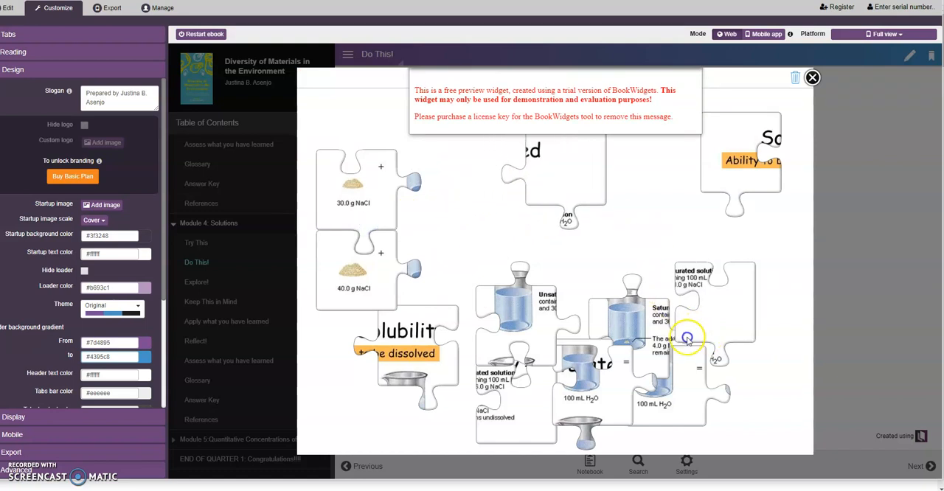
# Dismiss the trial notice and join the beaker, salt, water and unsaturated-label pieces into rows.
pyautogui.click(811, 77)
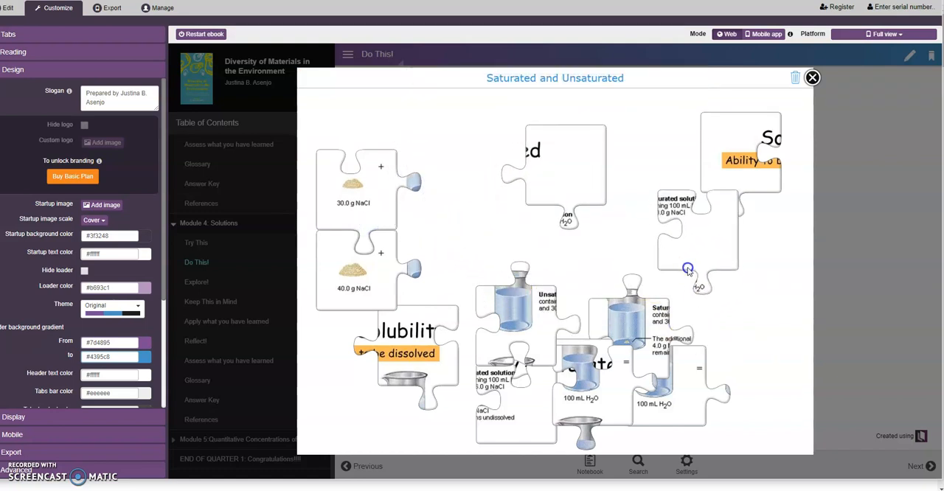
pyautogui.moveTo(685, 269); pyautogui.dragTo(498, 180)
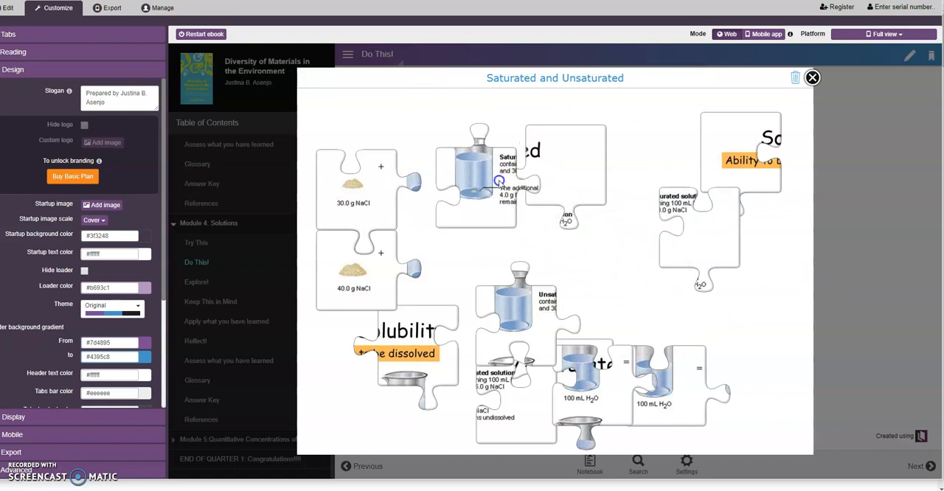
pyautogui.moveTo(479, 177); pyautogui.dragTo(690, 236)
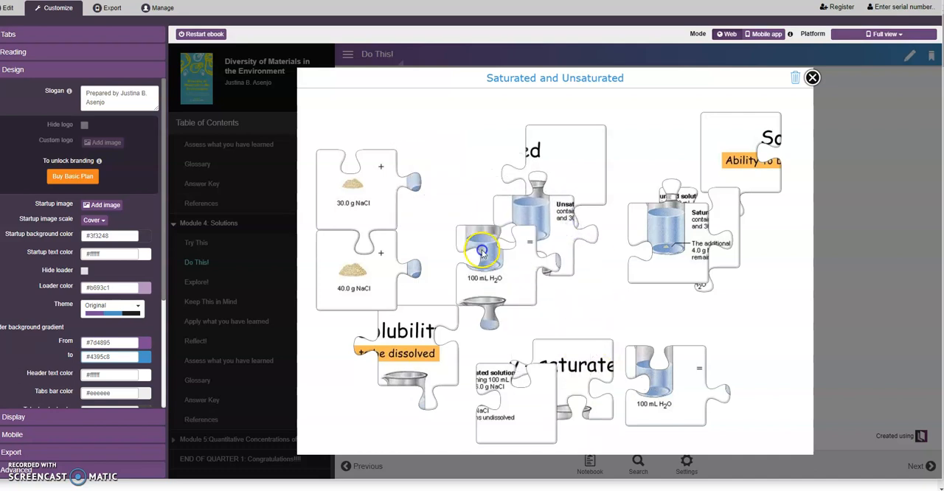
pyautogui.moveTo(484, 250); pyautogui.dragTo(422, 184)
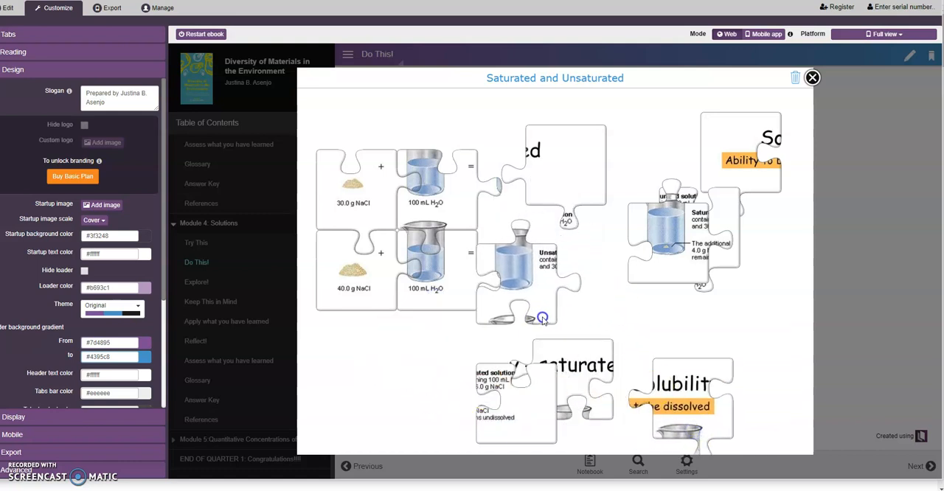
pyautogui.moveTo(581, 286)
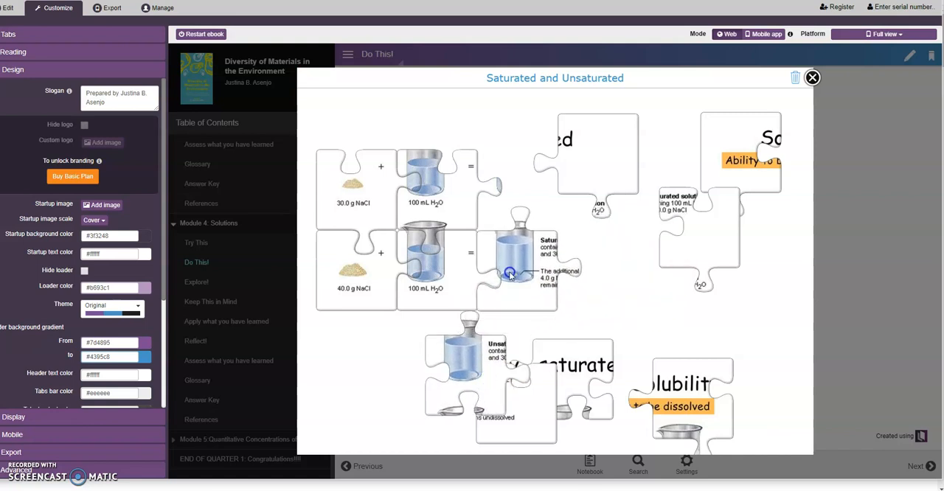
pyautogui.moveTo(661, 230)
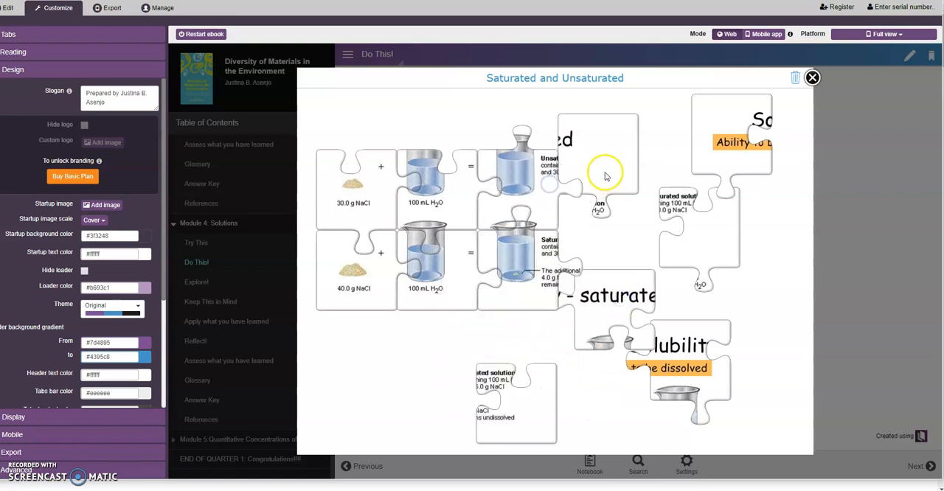
pyautogui.moveTo(597, 169); pyautogui.dragTo(452, 401)
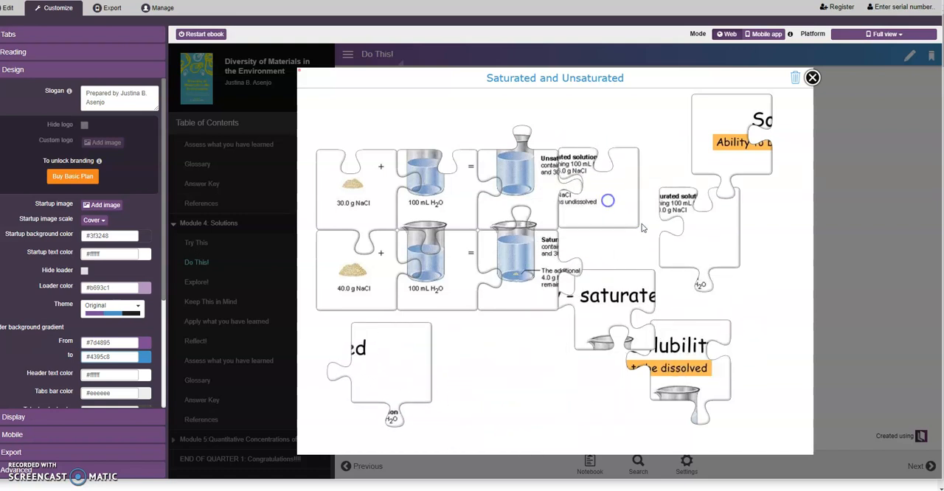
pyautogui.moveTo(667, 339)
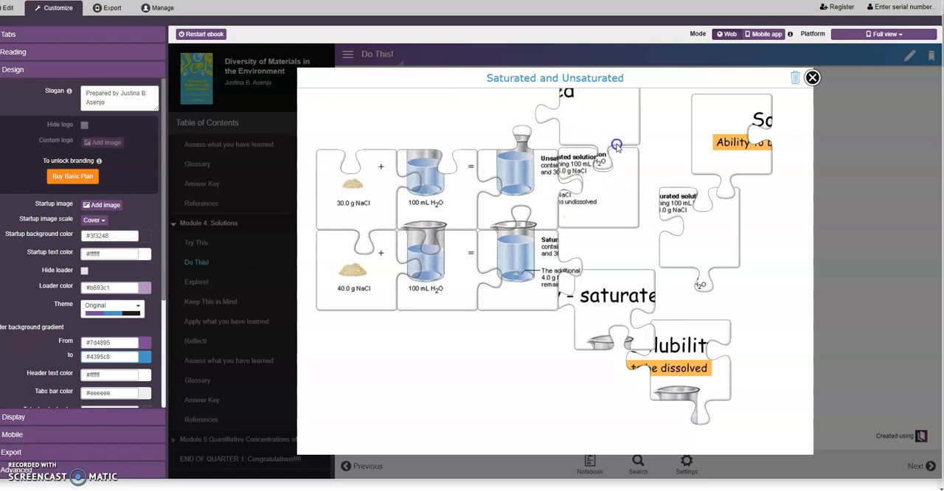
pyautogui.moveTo(681, 375)
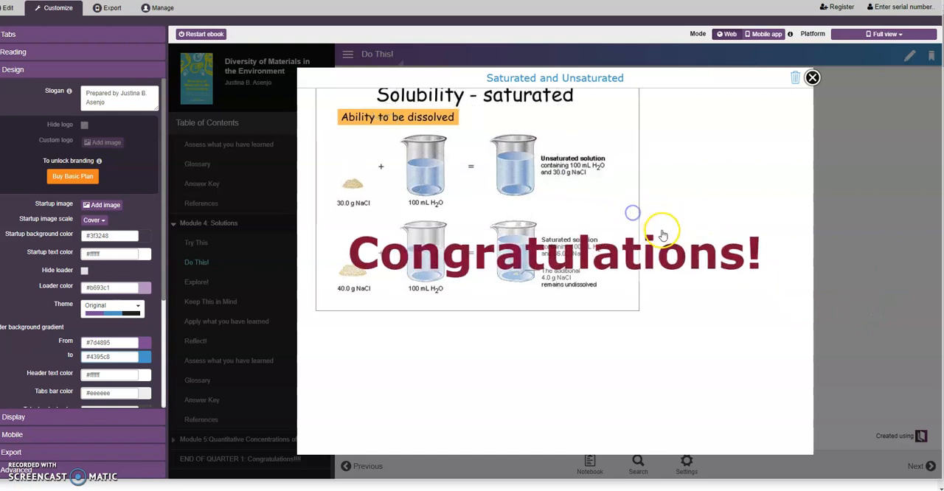
pyautogui.moveTo(743, 175)
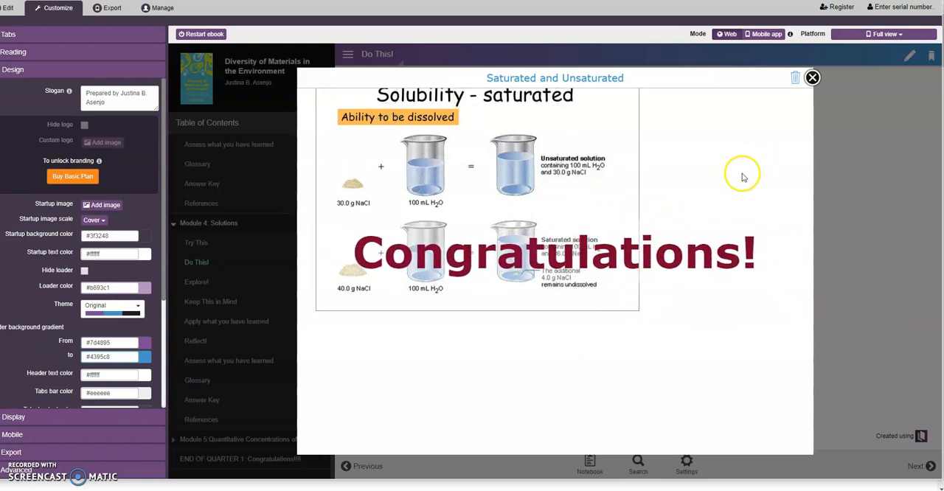
pyautogui.moveTo(793, 79)
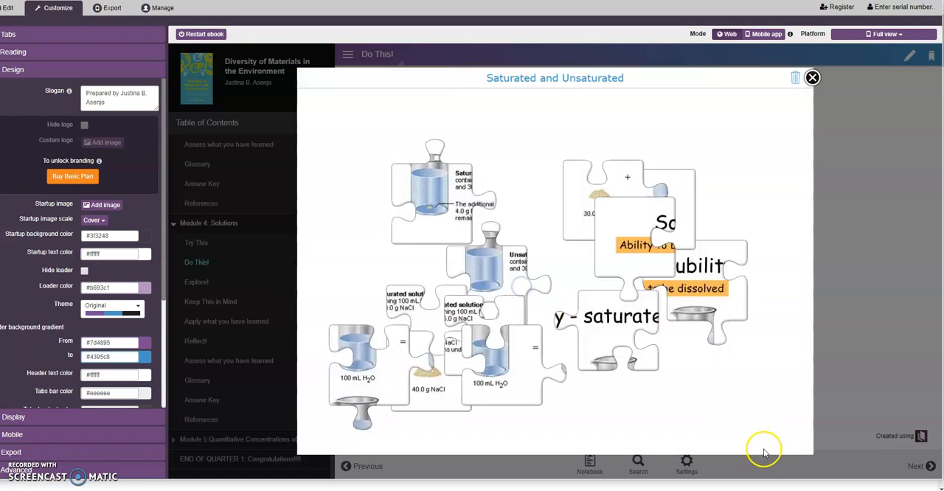
pyautogui.moveTo(812, 78)
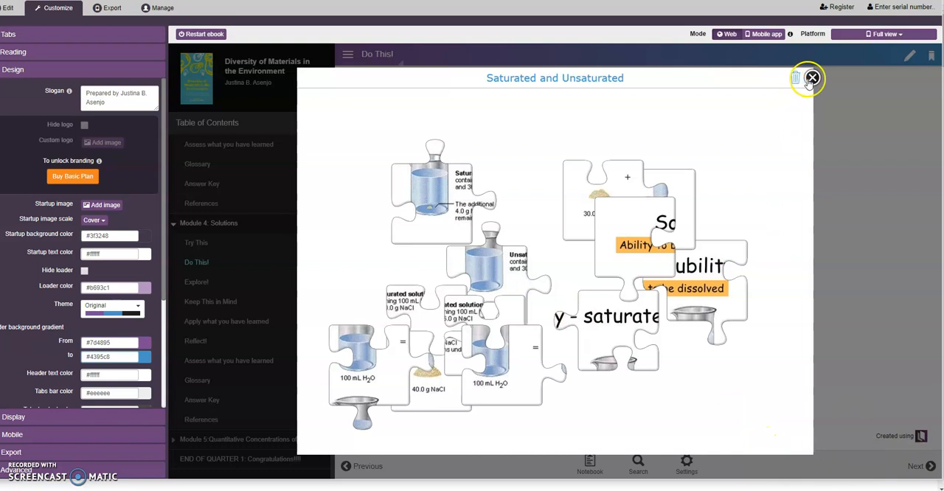
# Close the finished jigsaw and advance to the Explore! page.
pyautogui.click(811, 79)
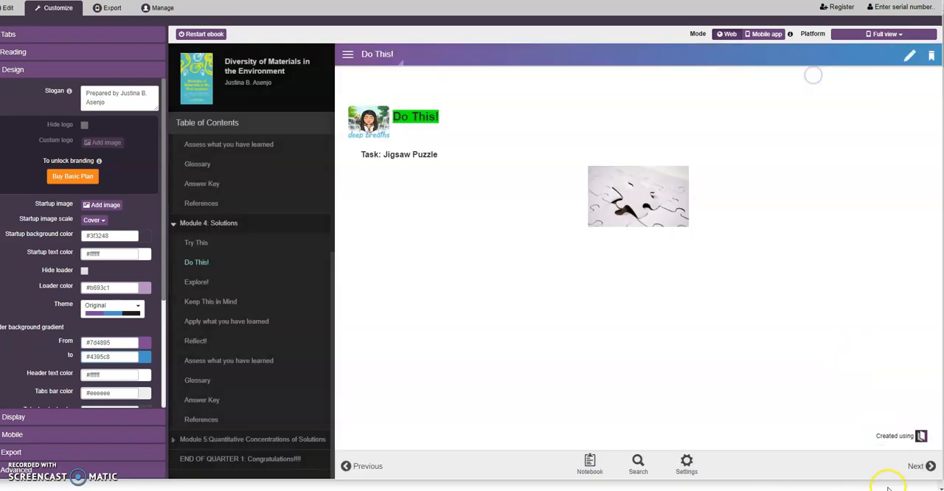
pyautogui.click(930, 466)
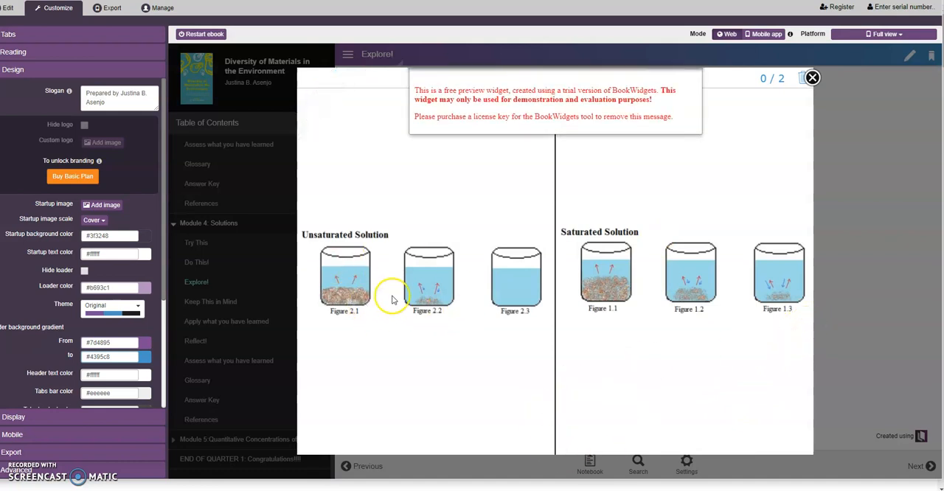
pyautogui.moveTo(431, 295)
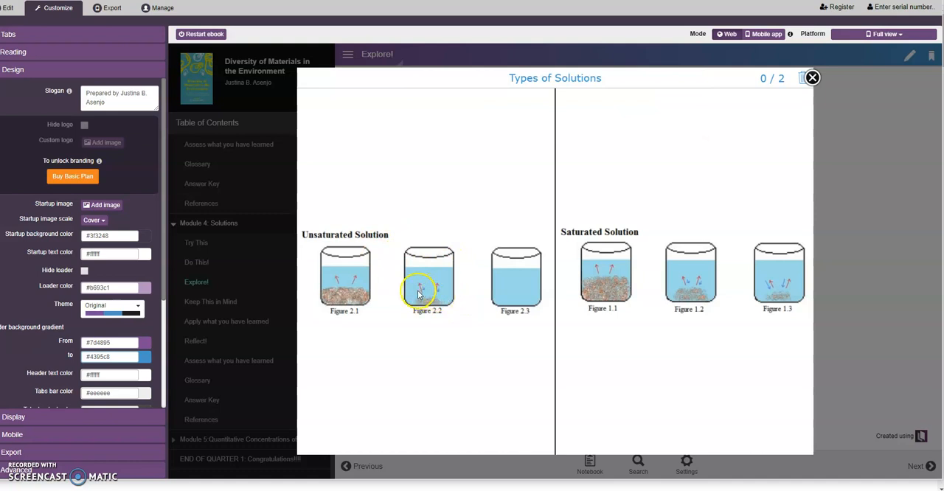
pyautogui.moveTo(449, 315)
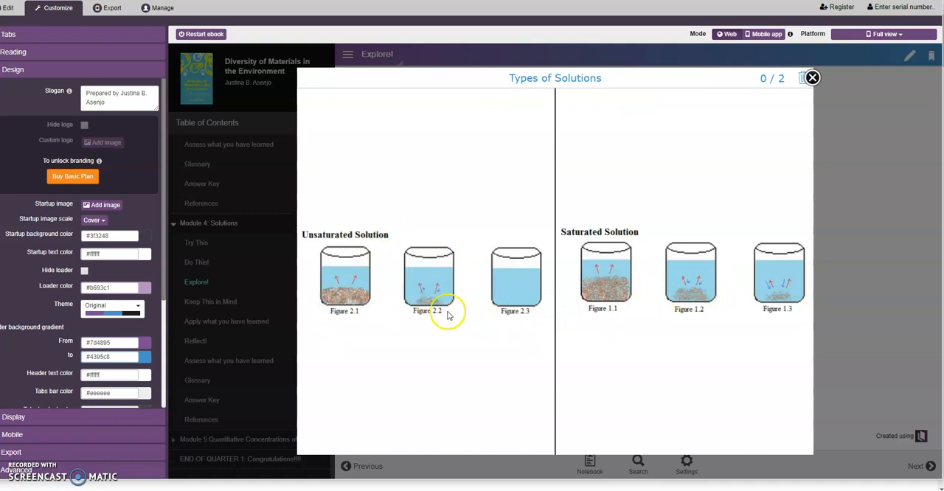
# Find the differences in Figures 2.2 and 2.3, read the explanation, then reset the game.
pyautogui.click(428, 292)
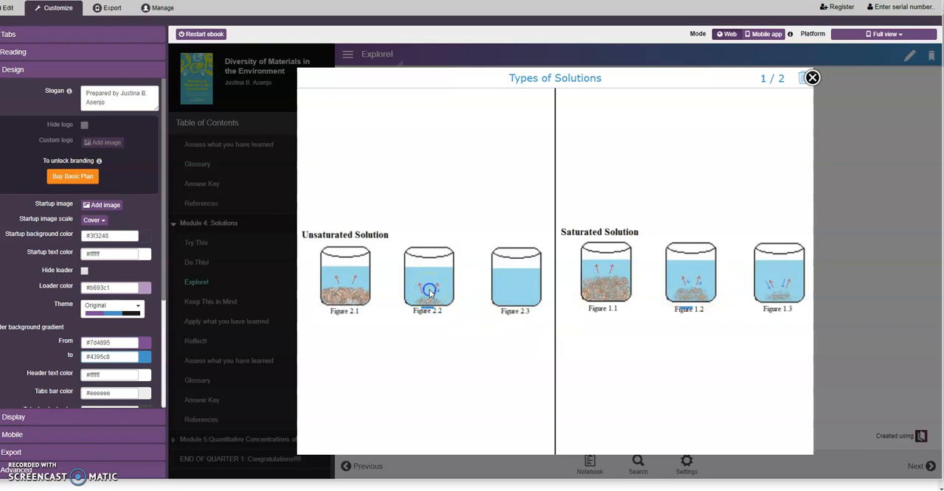
pyautogui.click(428, 279)
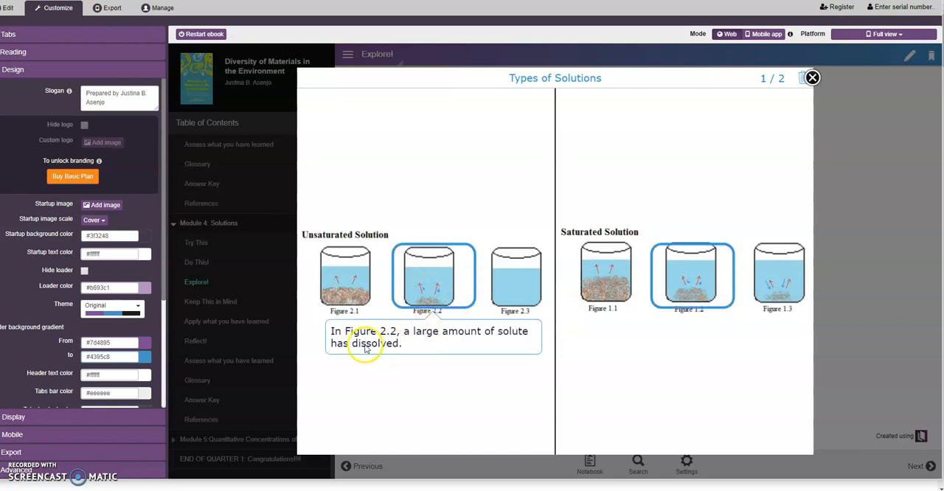
pyautogui.moveTo(496, 345)
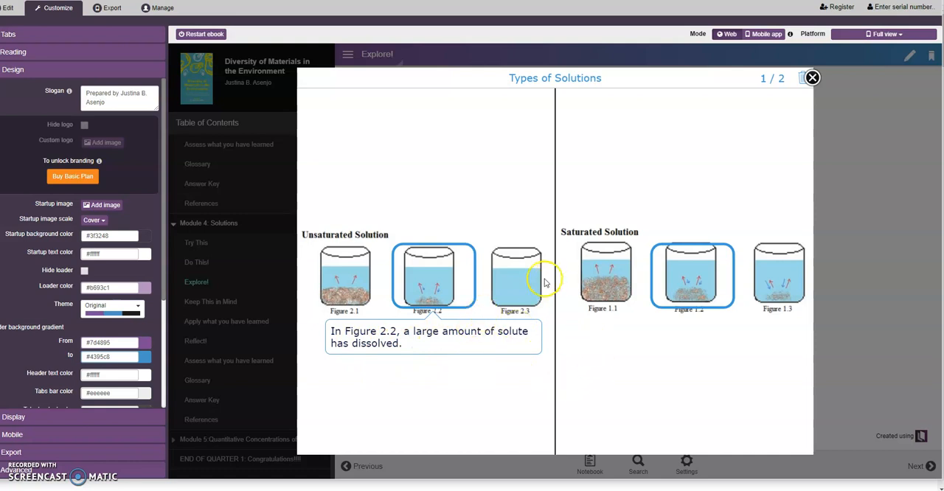
pyautogui.click(516, 277)
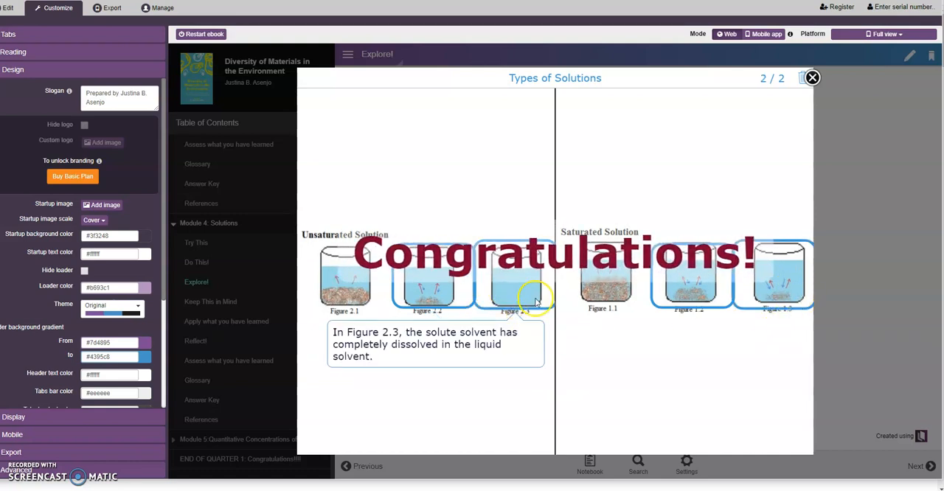
pyautogui.moveTo(811, 82)
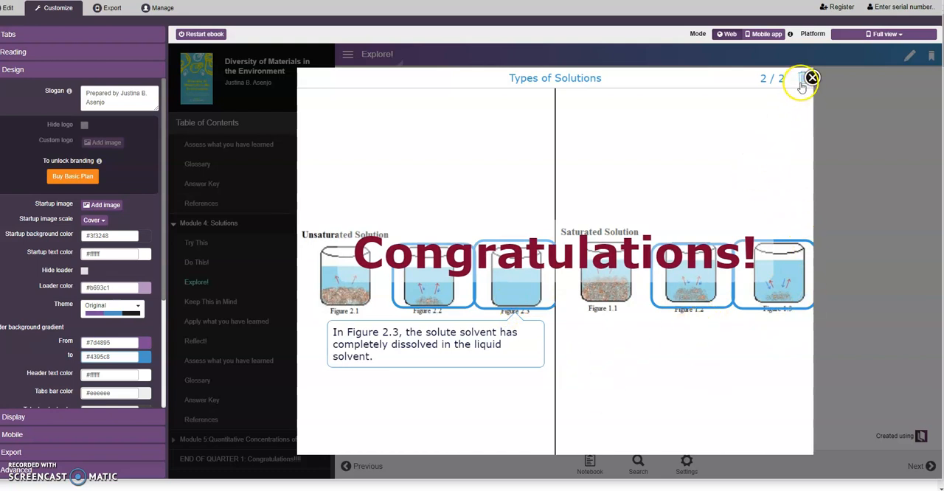
pyautogui.click(808, 80)
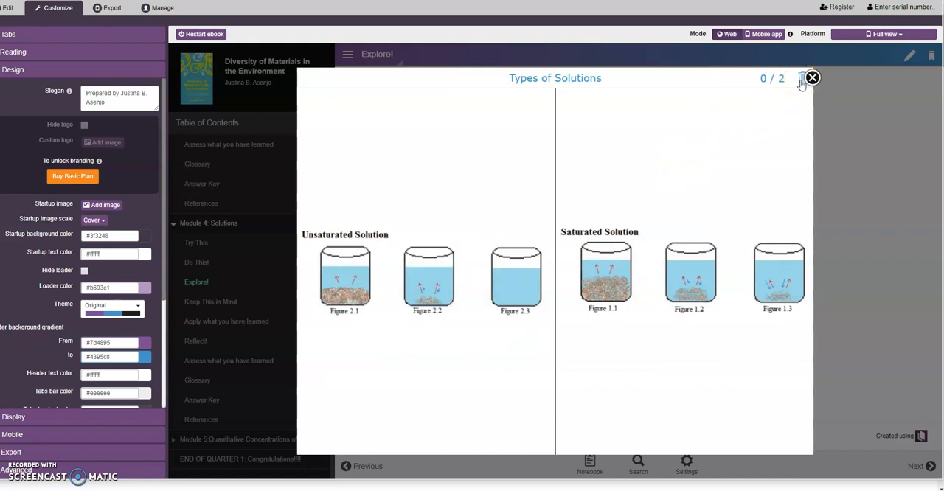
pyautogui.moveTo(768, 115)
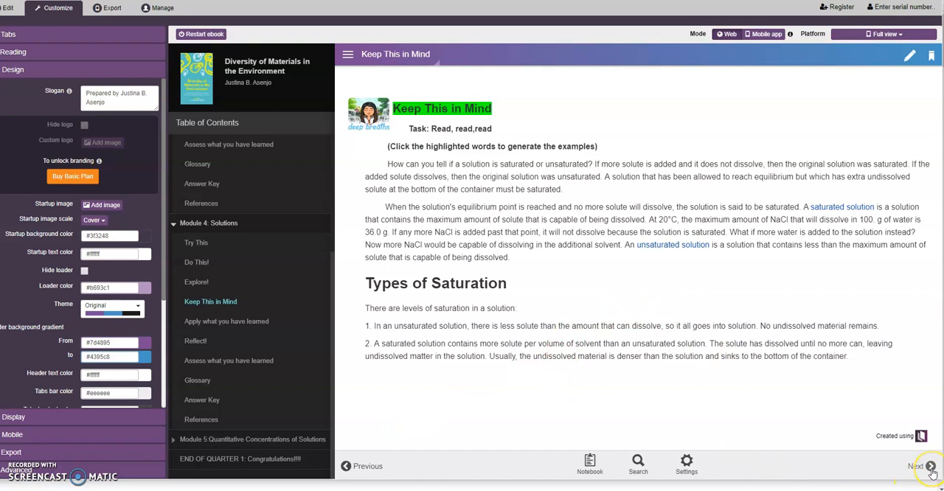
# Move on to the Apply what you have learned page with the Solutions sorting activity.
pyautogui.click(929, 466)
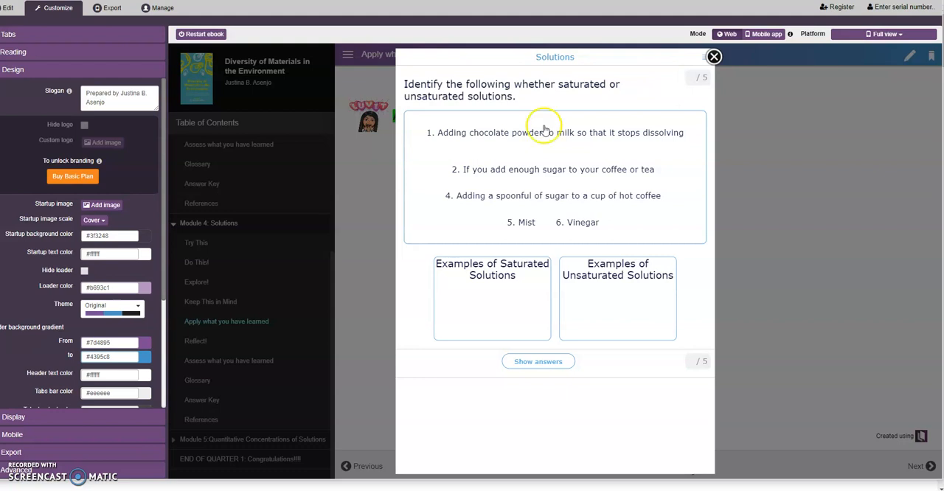
pyautogui.moveTo(578, 97)
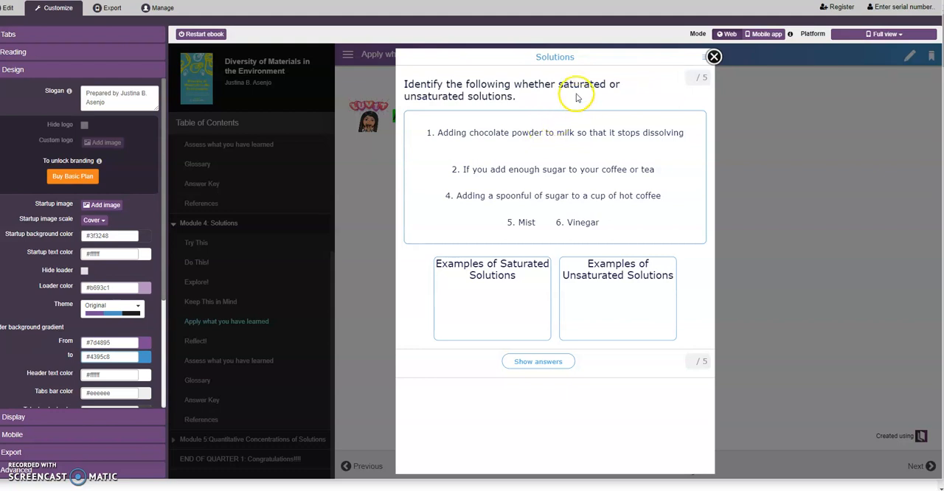
pyautogui.moveTo(567, 106)
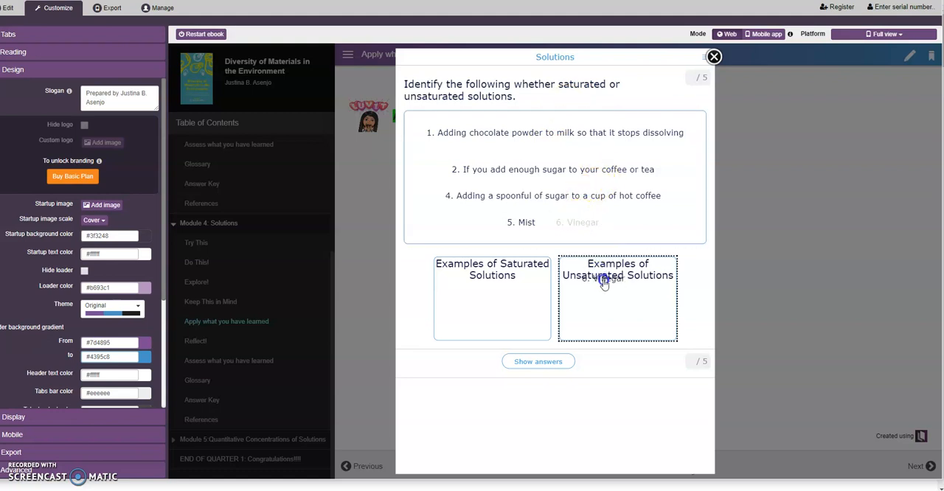
# Sort vinegar and mist as unsaturated, spoonful of sugar and chocolate powder as saturated.
pyautogui.moveTo(577, 222); pyautogui.dragTo(616, 295)
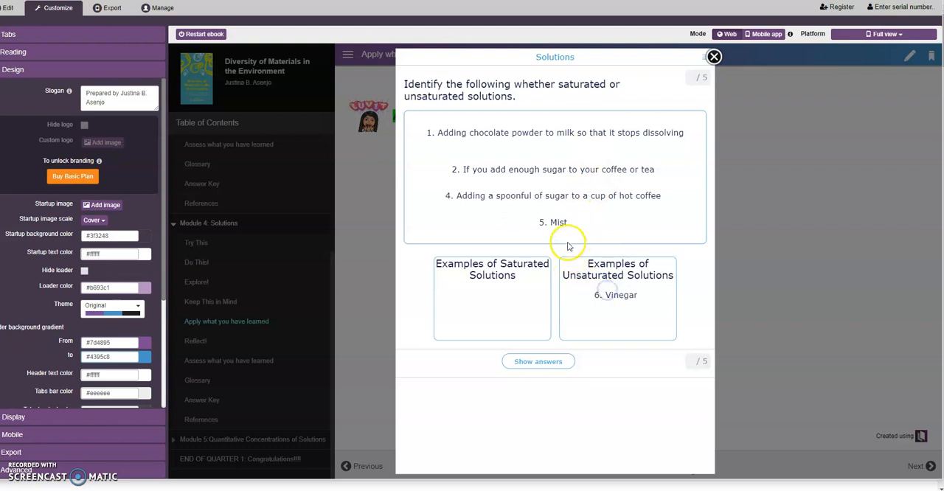
pyautogui.moveTo(557, 221); pyautogui.dragTo(625, 311)
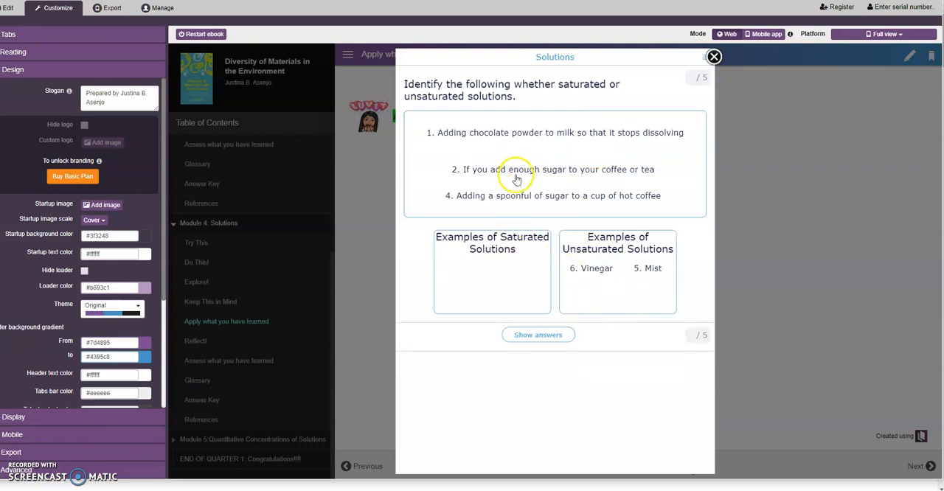
pyautogui.moveTo(544, 199)
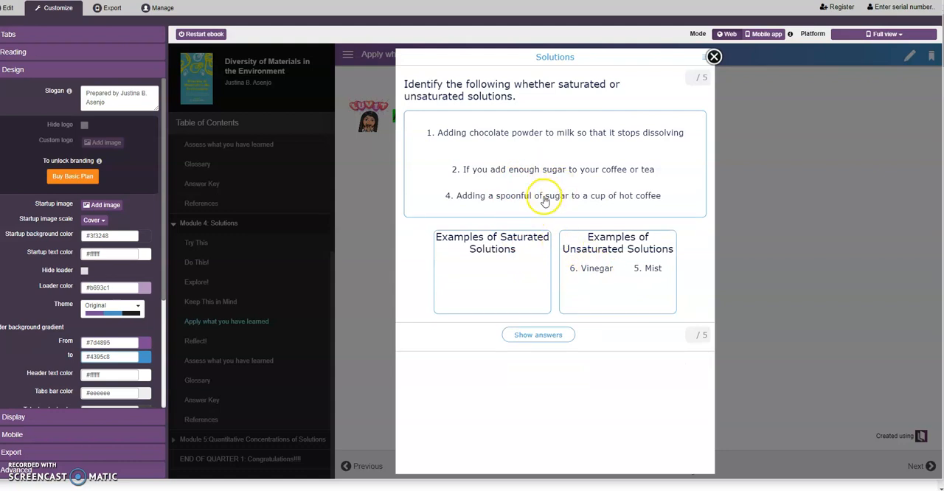
pyautogui.moveTo(542, 195); pyautogui.dragTo(492, 250)
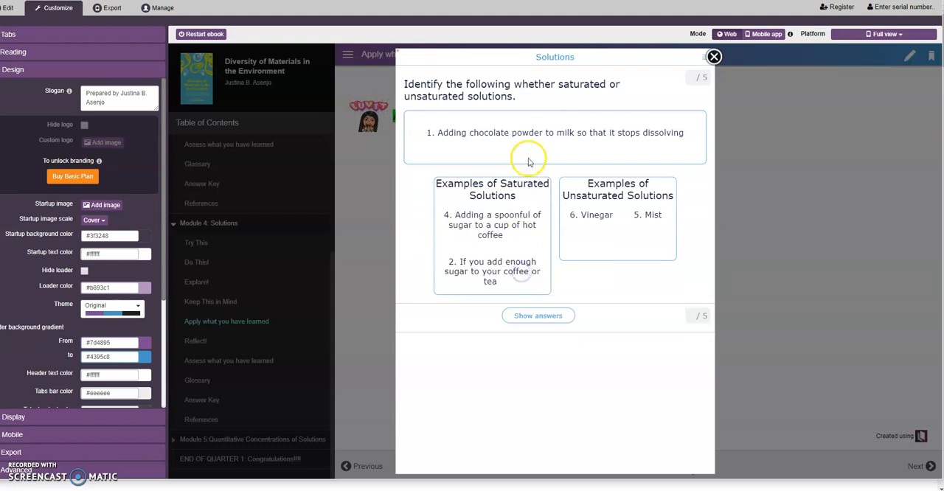
pyautogui.moveTo(553, 133); pyautogui.dragTo(519, 245)
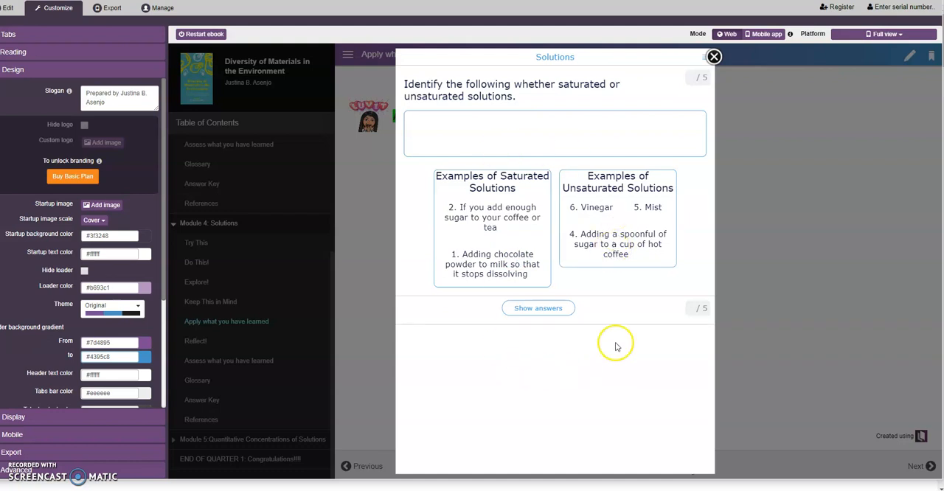
# Reveal the sorting answers and confirm, showing every placement correct at 5/5.
pyautogui.click(538, 308)
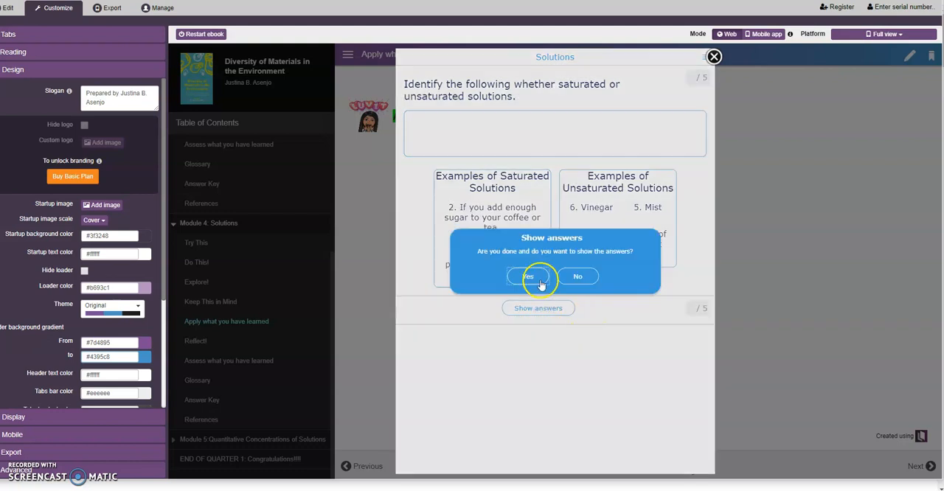
pyautogui.click(527, 277)
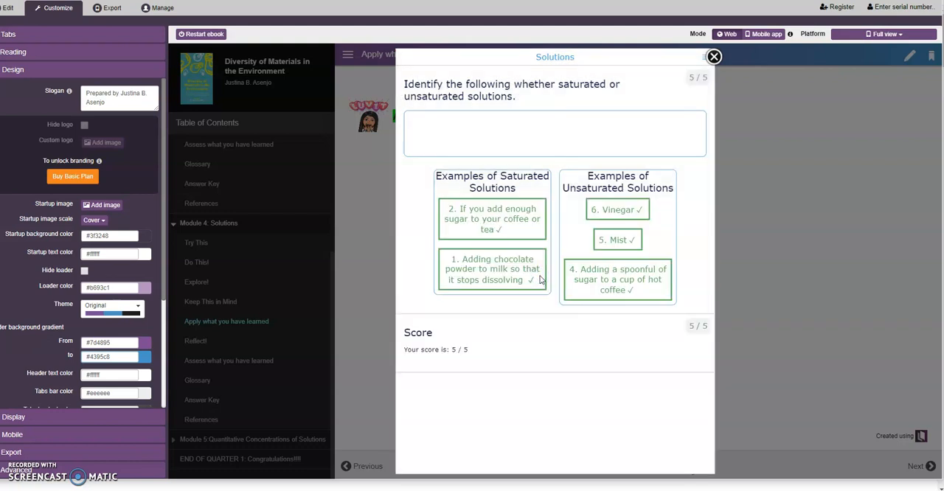
pyautogui.moveTo(711, 61)
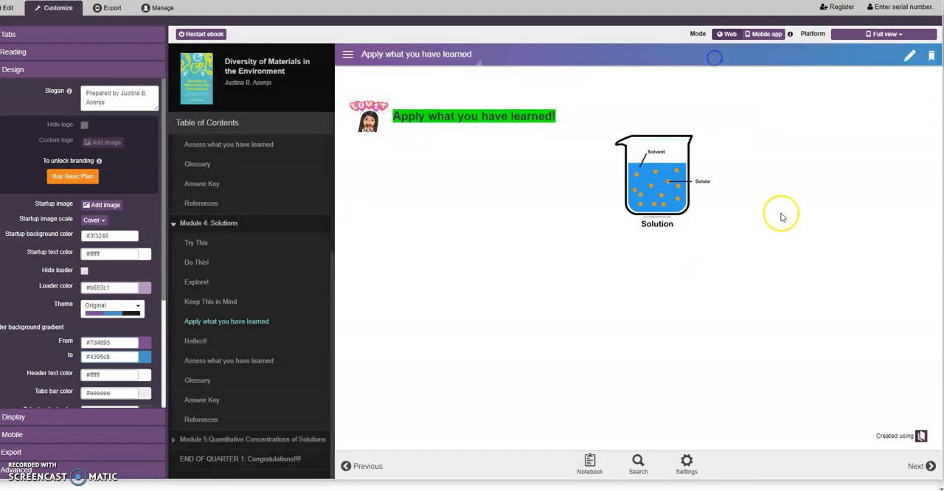
# Page through Reflect! to the Answer Key, then go back one page to the Glossary.
pyautogui.click(929, 466)
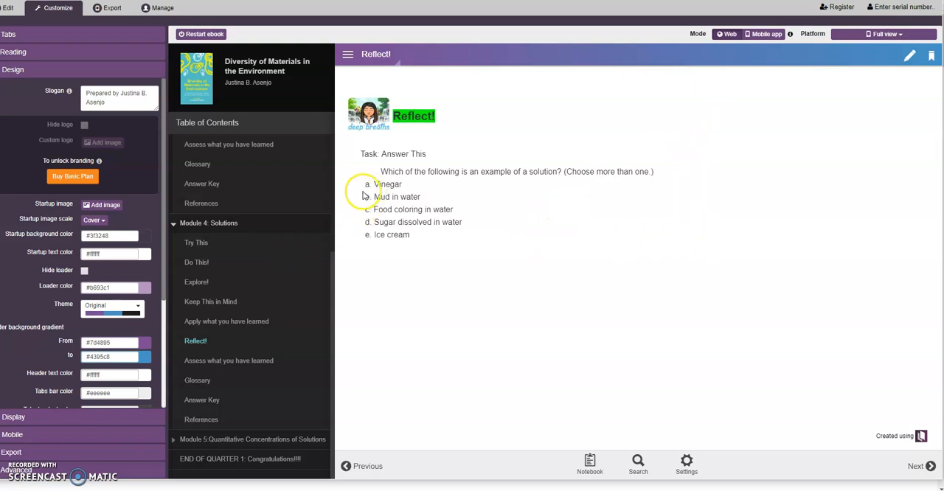
pyautogui.moveTo(409, 237)
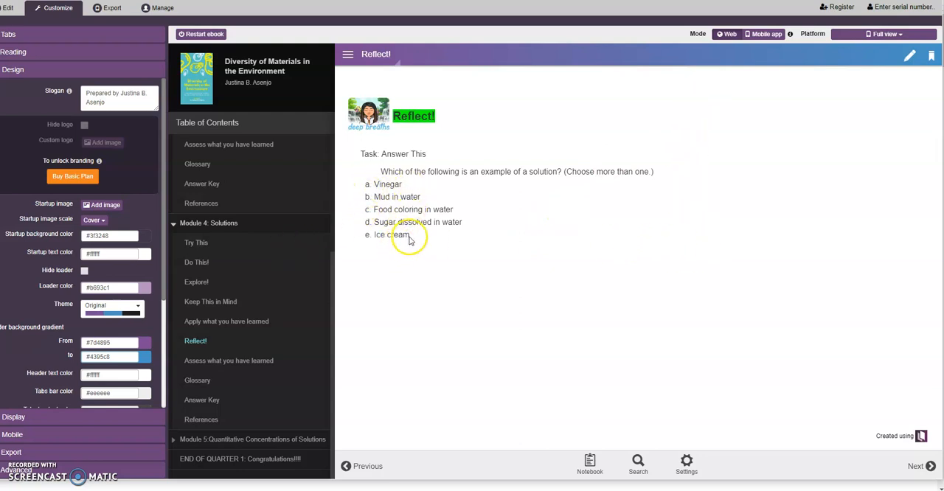
pyautogui.moveTo(395, 269)
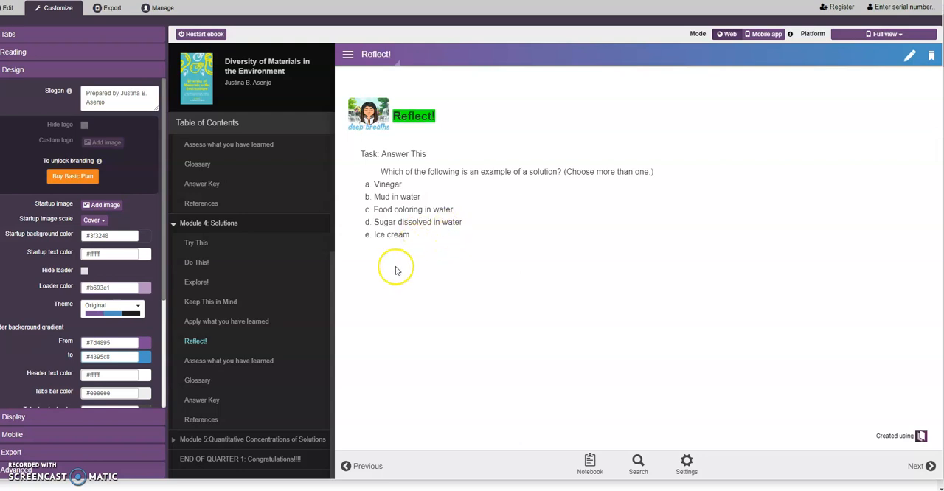
pyautogui.click(929, 466)
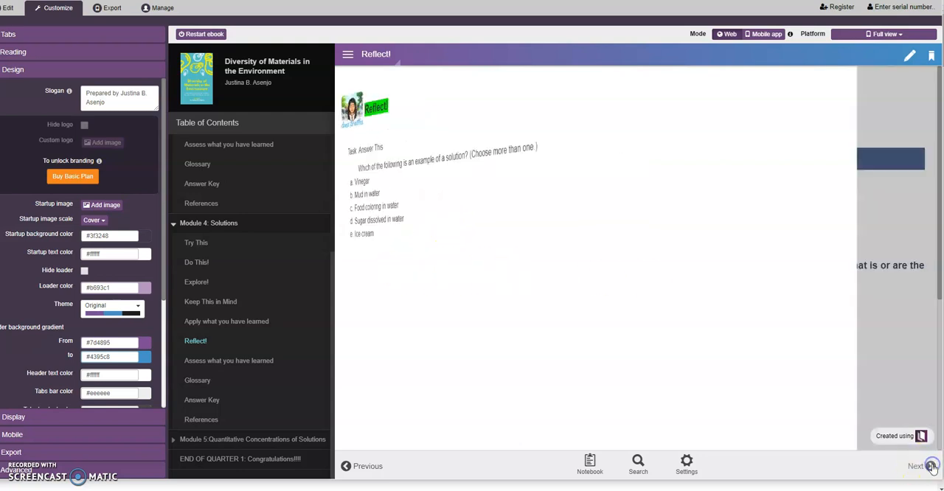
pyautogui.click(228, 361)
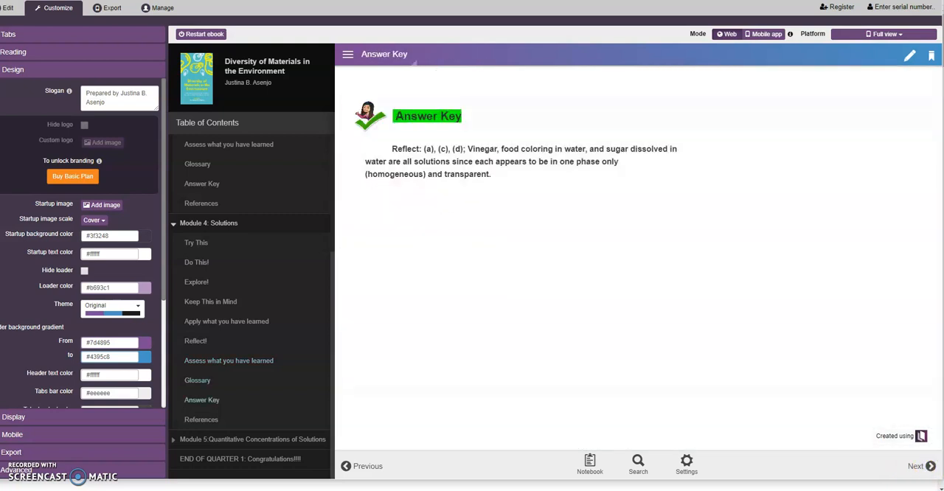
pyautogui.click(349, 466)
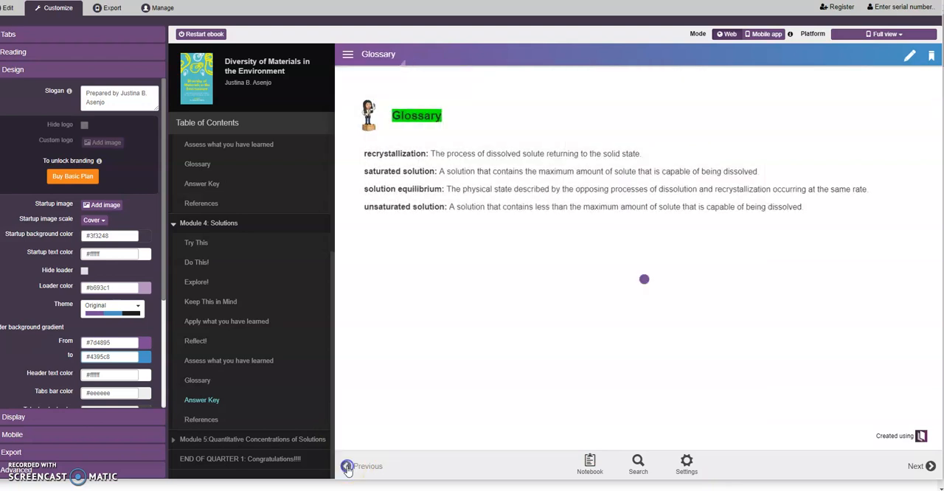
# Return to the Assess What You Have Learned quiz and review questions 4 and 5 down to Submit Answers.
pyautogui.click(345, 466)
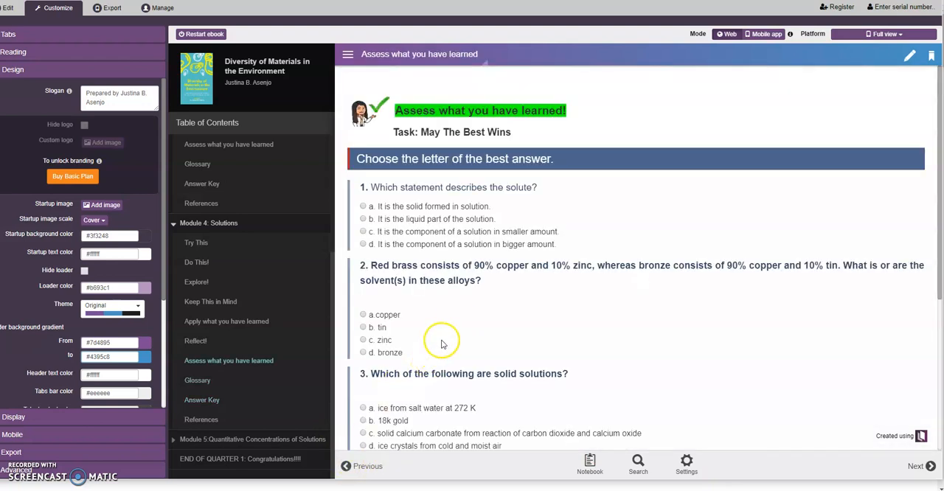
pyautogui.moveTo(465, 334)
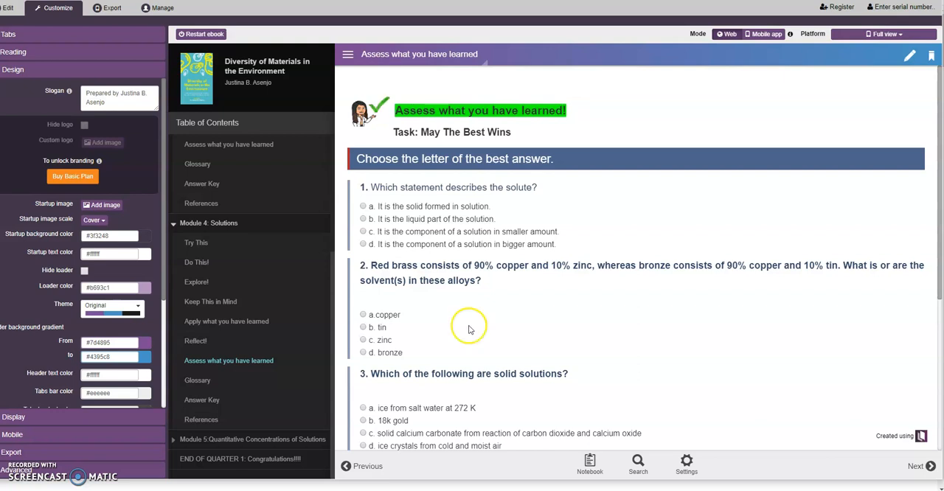
pyautogui.scroll(-3)
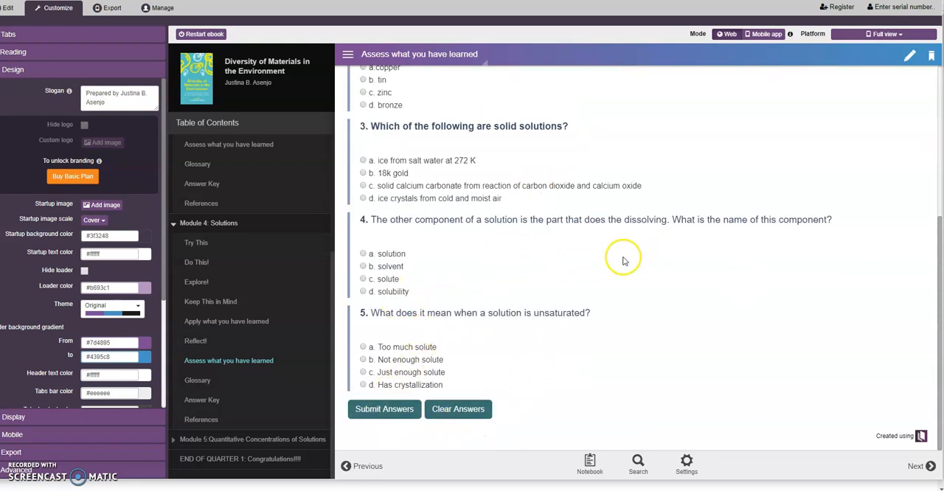
pyautogui.moveTo(699, 292)
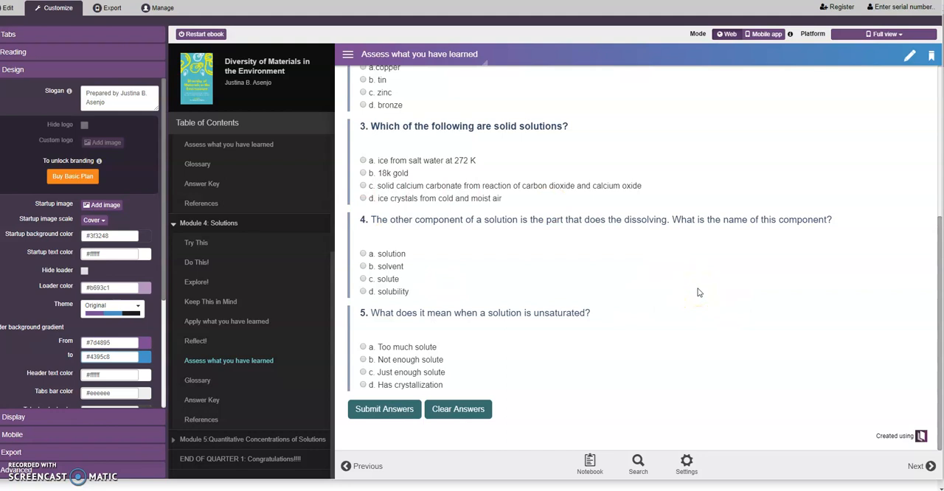
pyautogui.moveTo(932, 466)
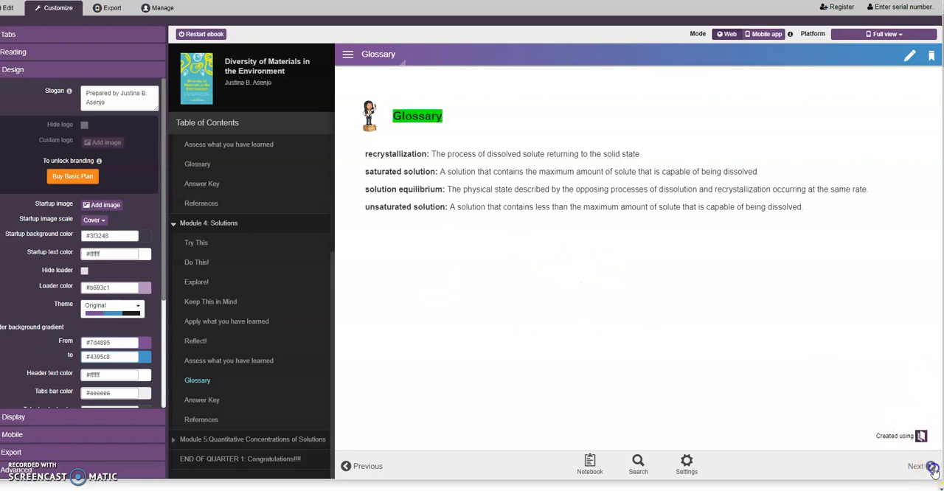
# Advance past the Answer Key to the Module 5: Quantitative Concentrations of Solutions opening page.
pyautogui.click(932, 466)
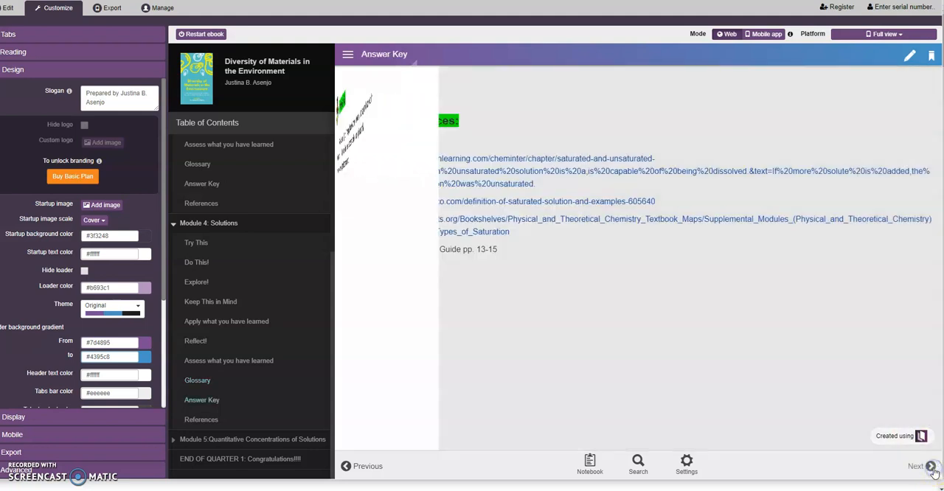
pyautogui.click(929, 466)
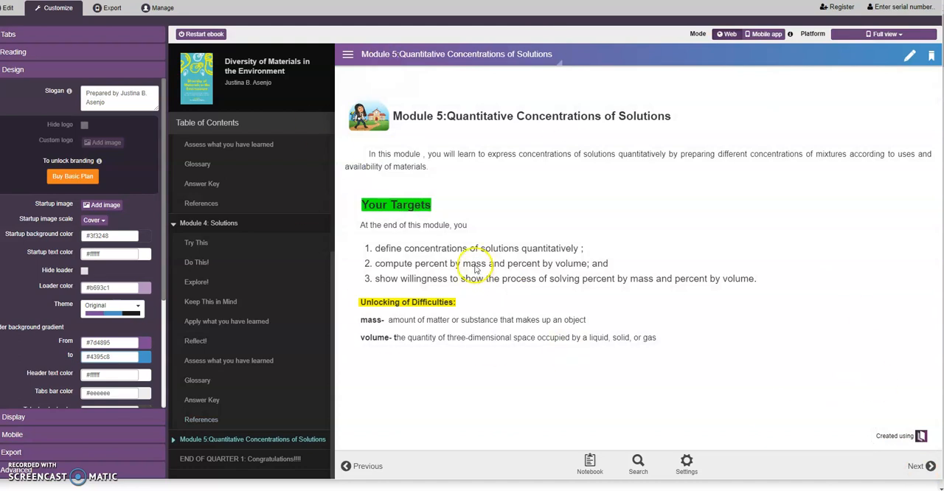
pyautogui.moveTo(478, 266)
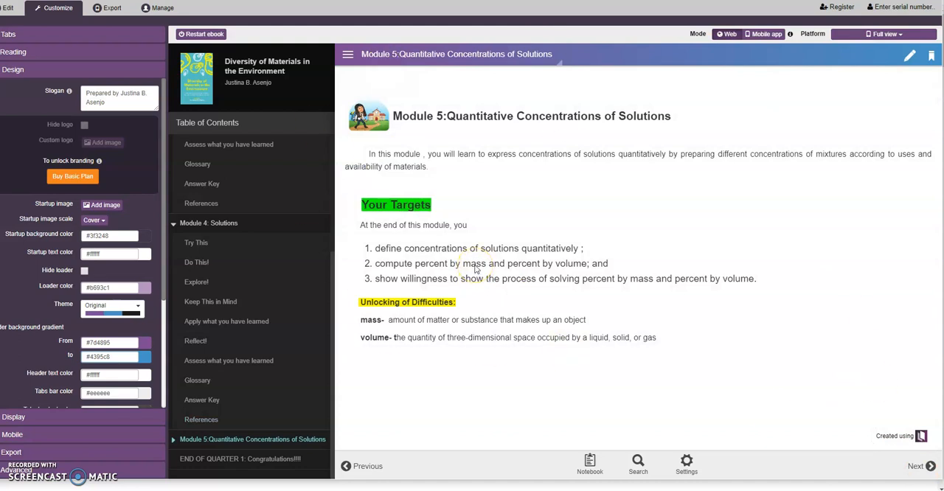